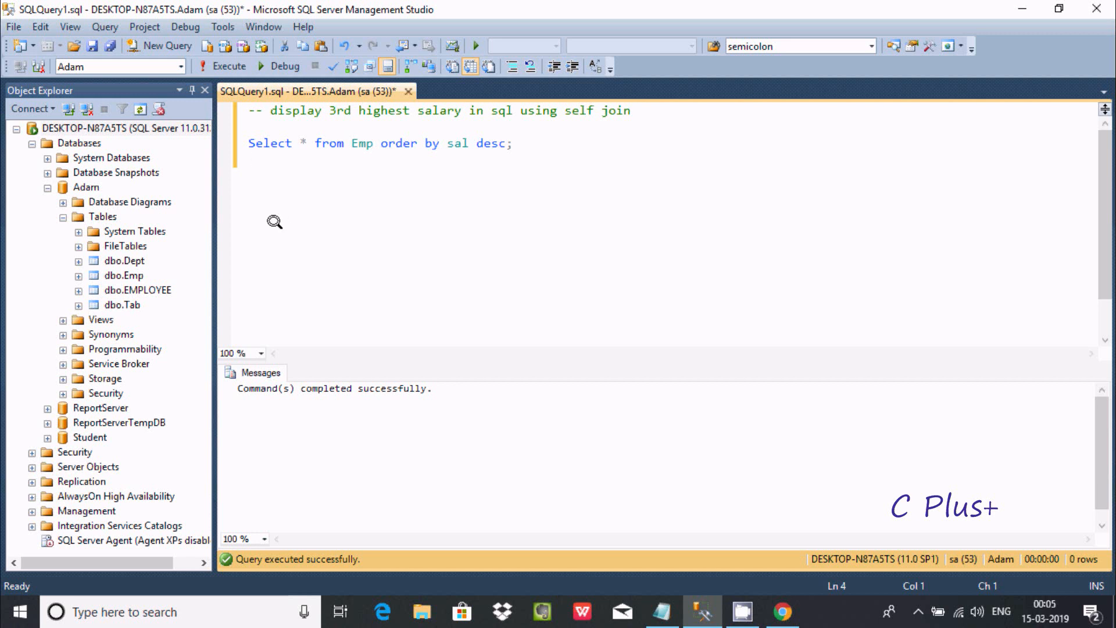
mouse_move(389, 141)
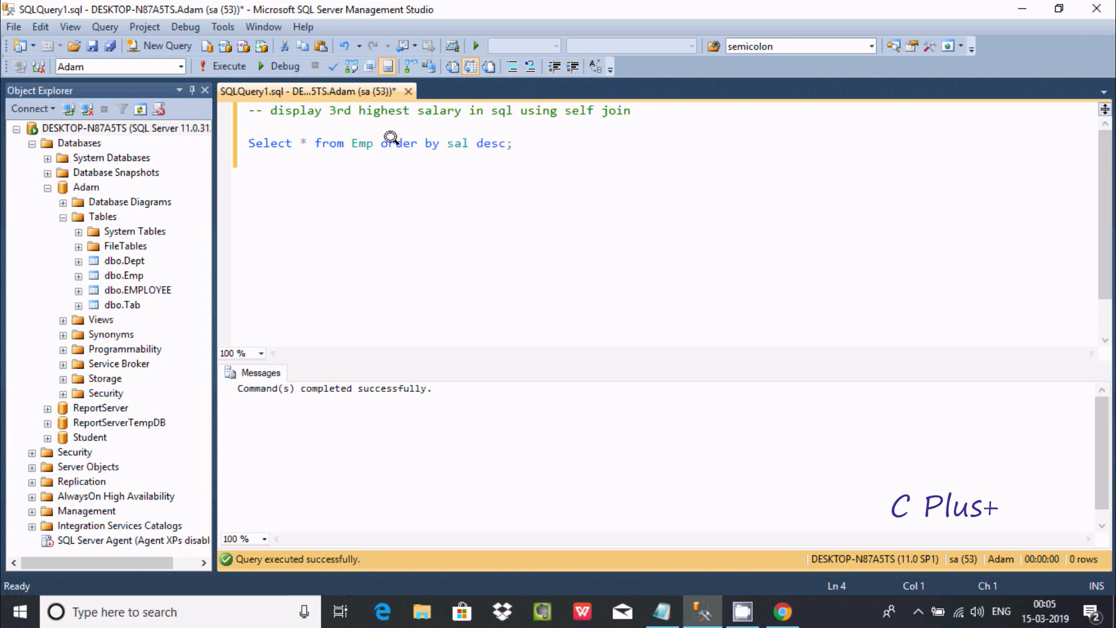
mouse_move(479, 114)
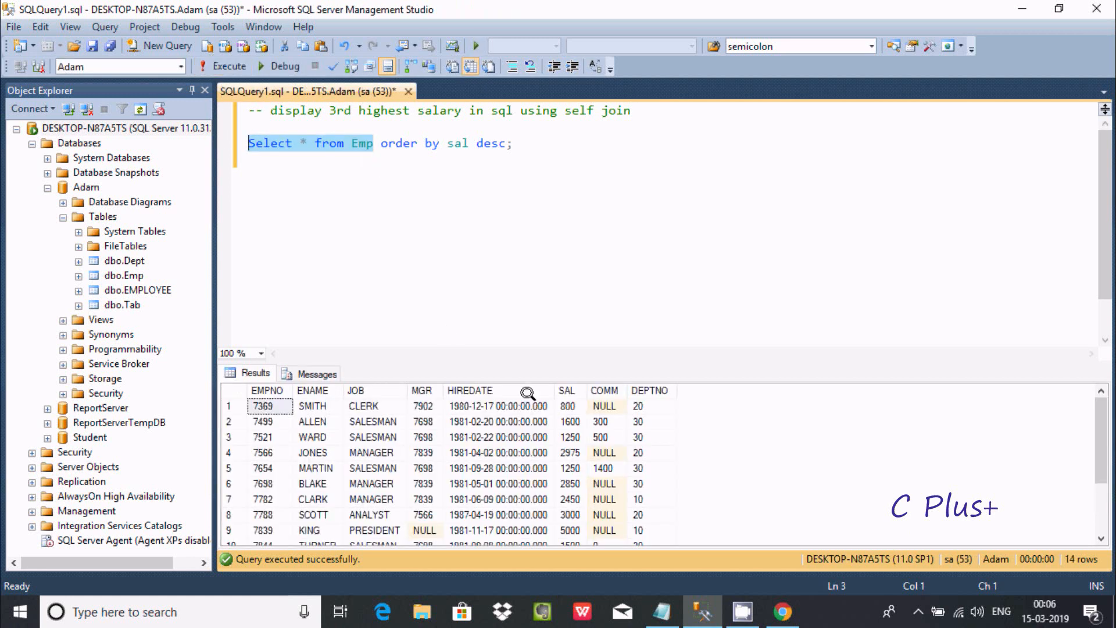
Select the 'order by sal desc' query on Emp so it can be run.
left_click(569, 406)
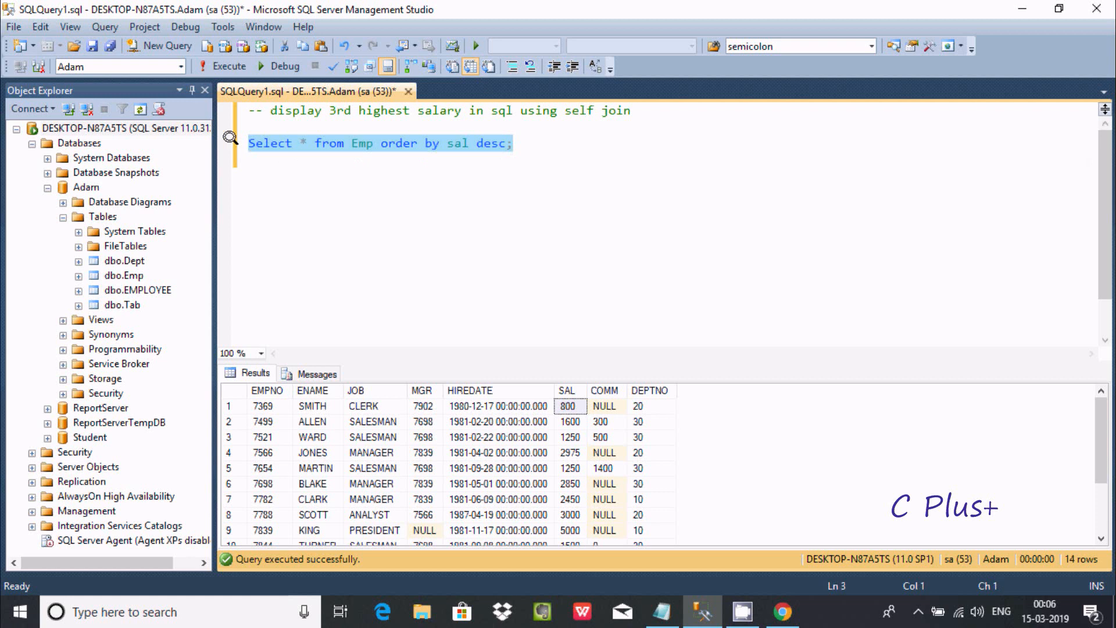
mouse_move(232, 65)
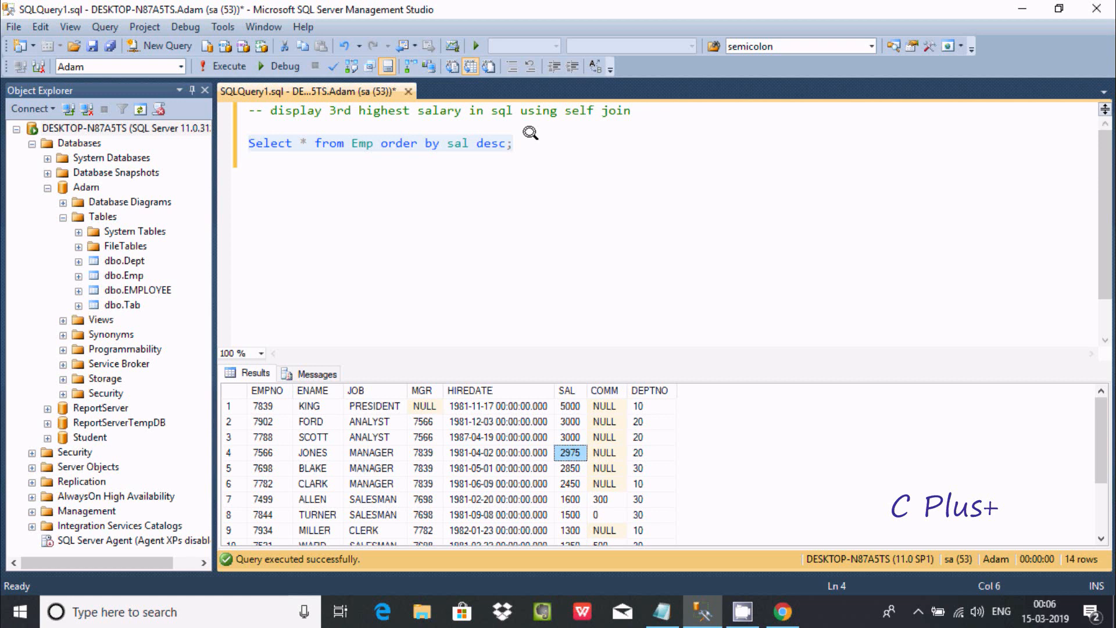
mouse_move(528, 147)
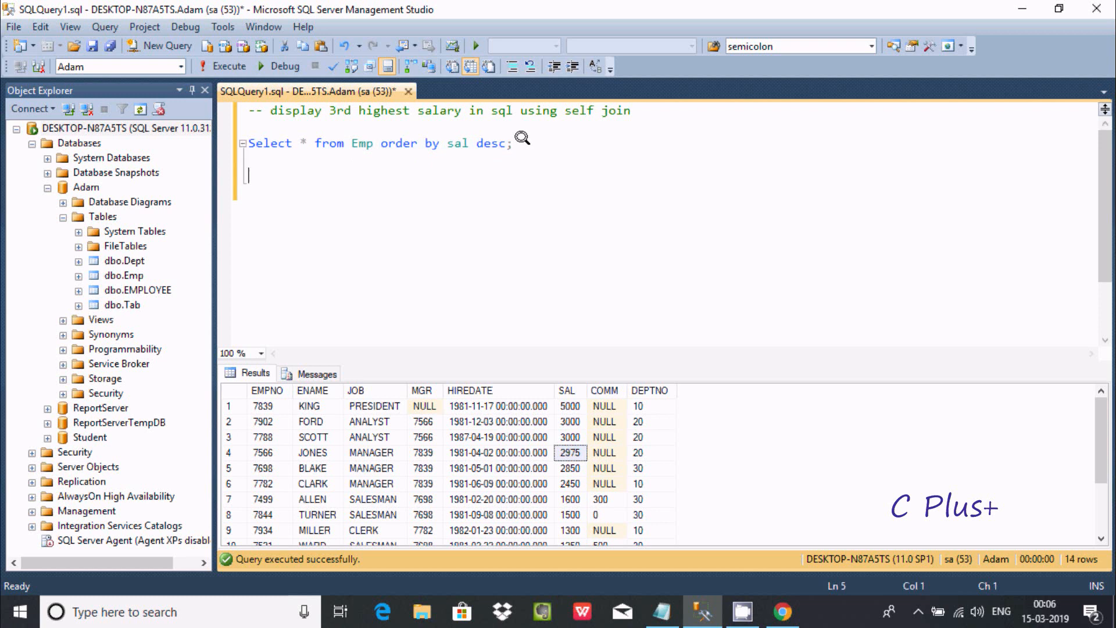
Type 'Select * From Emp e1 Where 3 =' and start a new line for the subquery.
type("Sele")
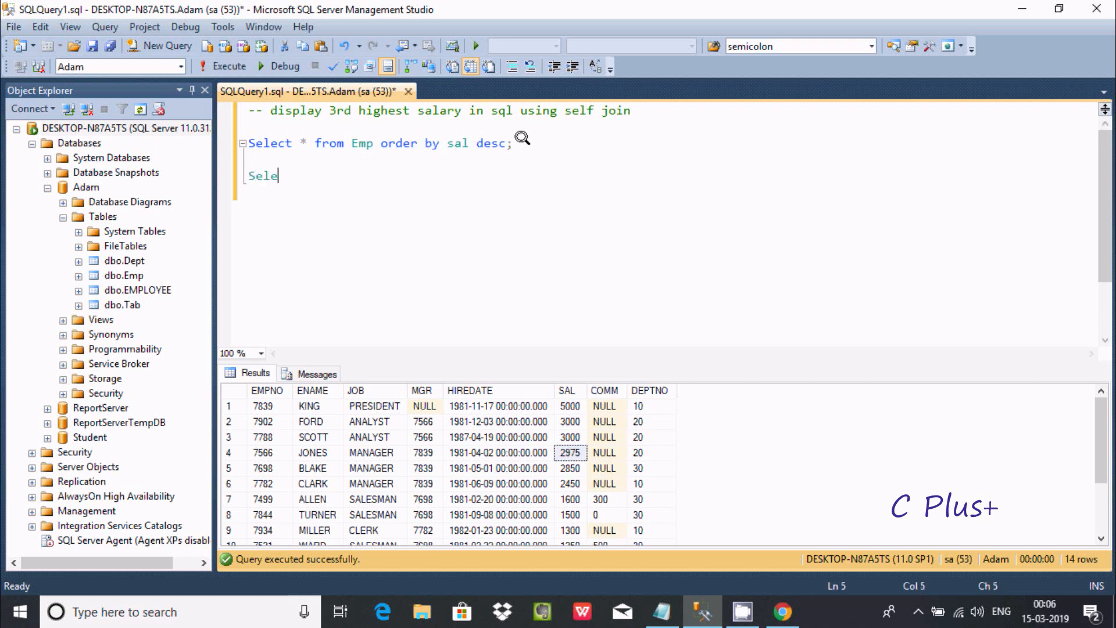
type("ct")
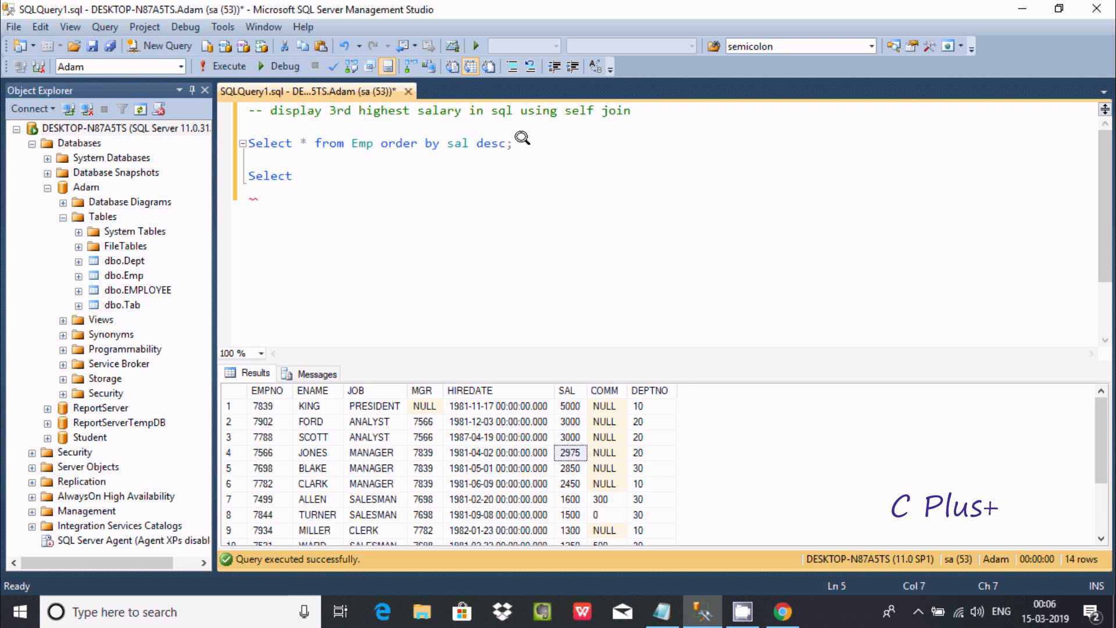
type("*")
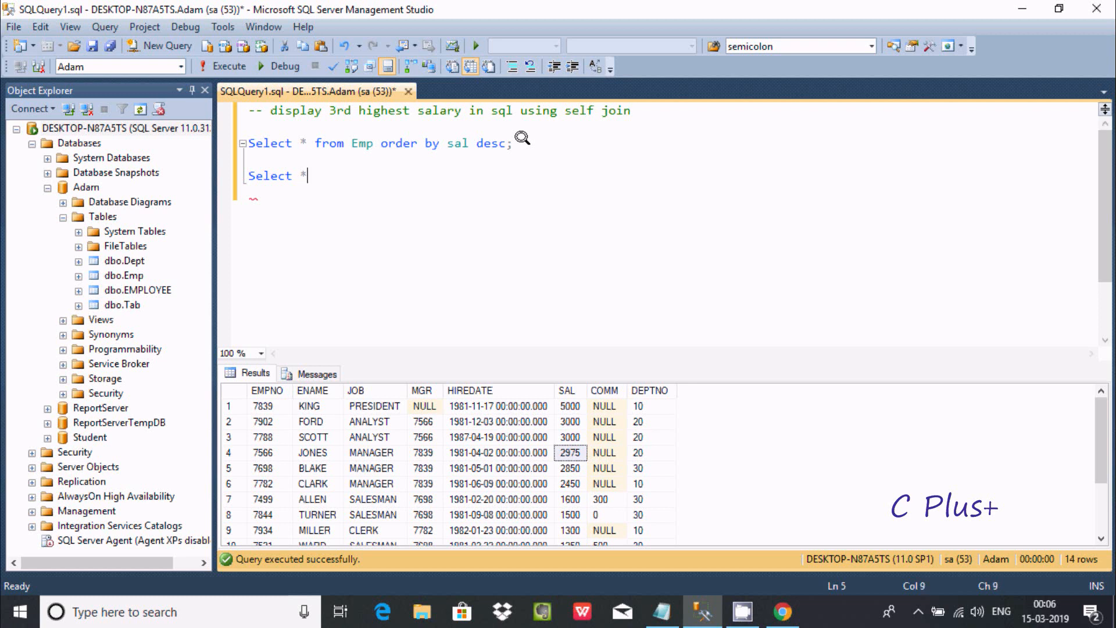
type("From")
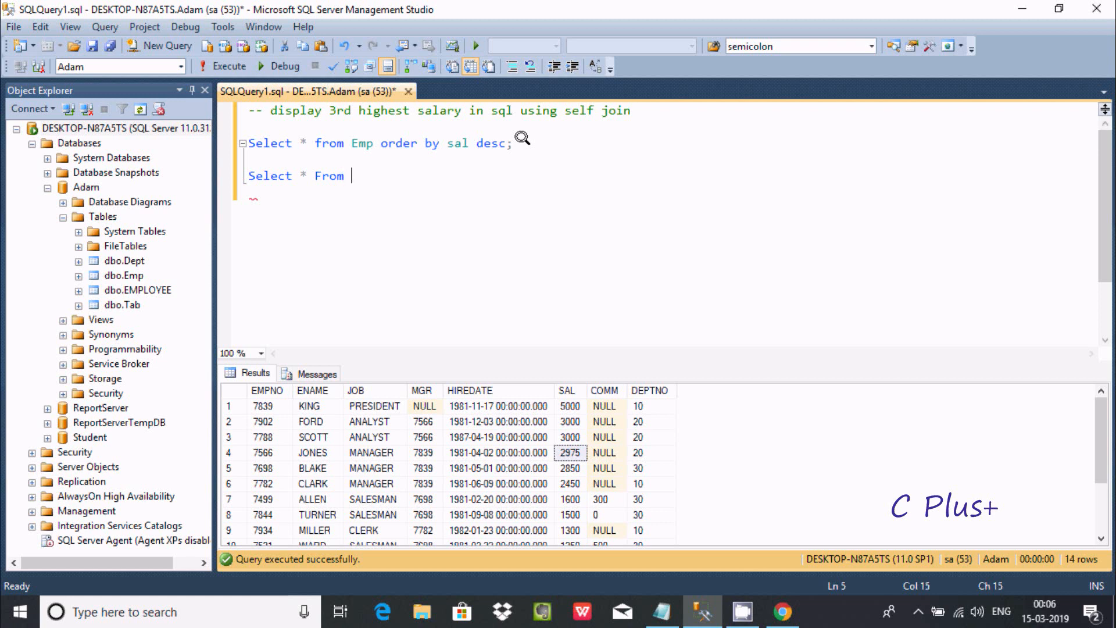
type("E")
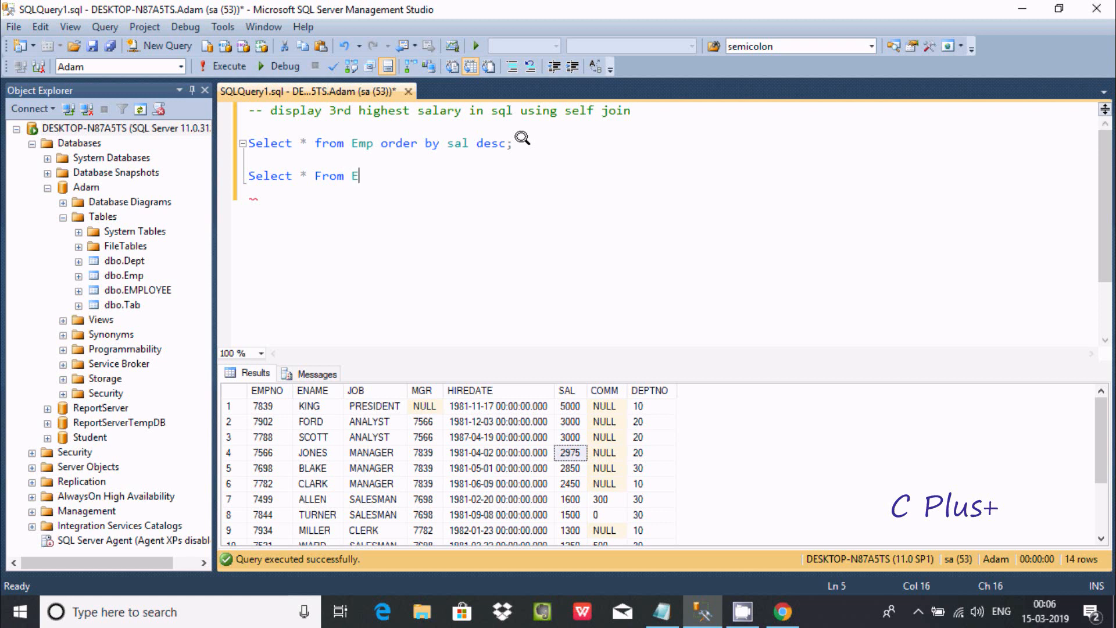
type("mp e1")
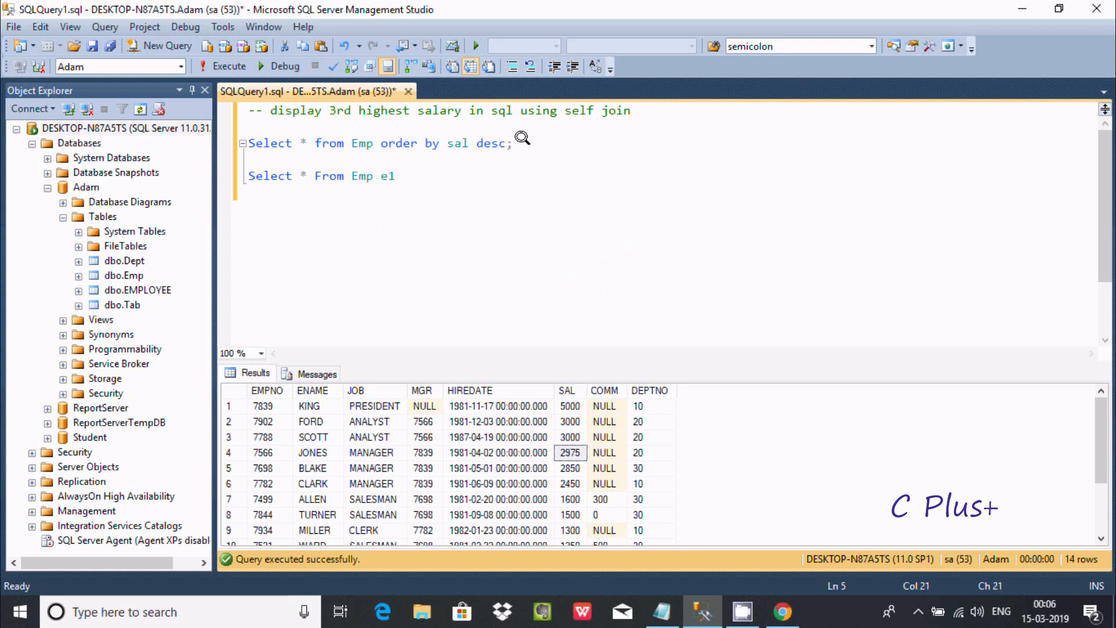
left_click(394, 175)
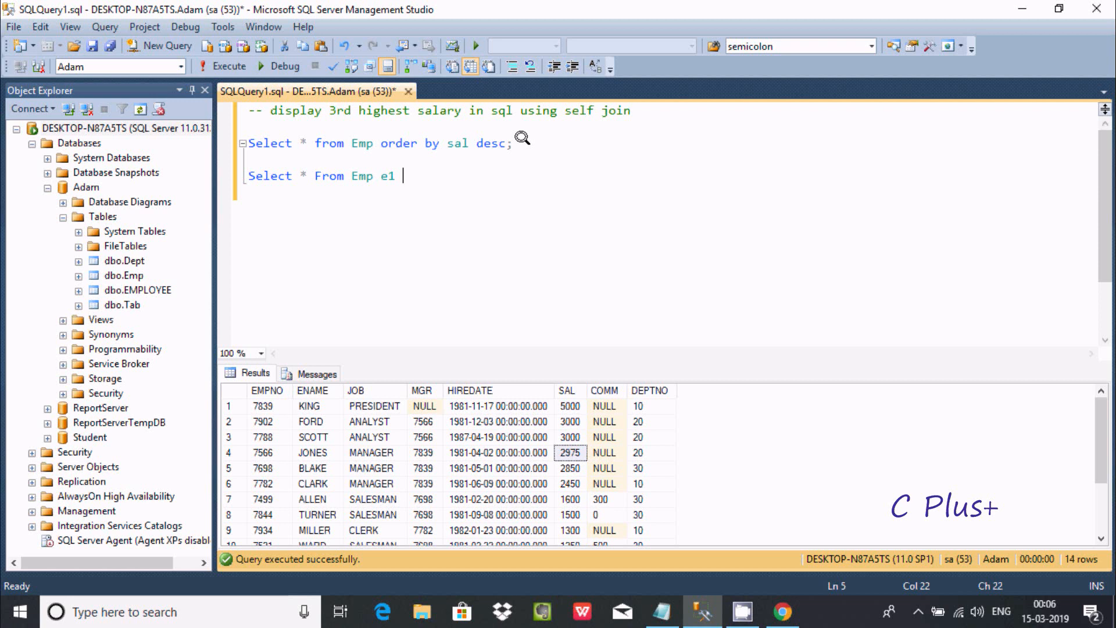
type("Wh")
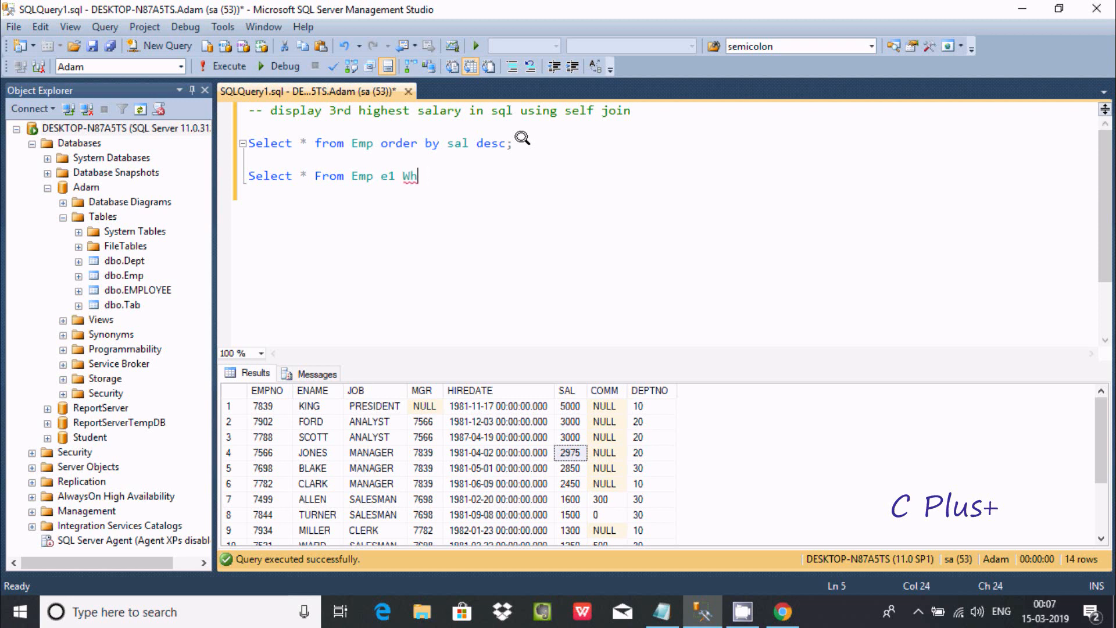
type("ere")
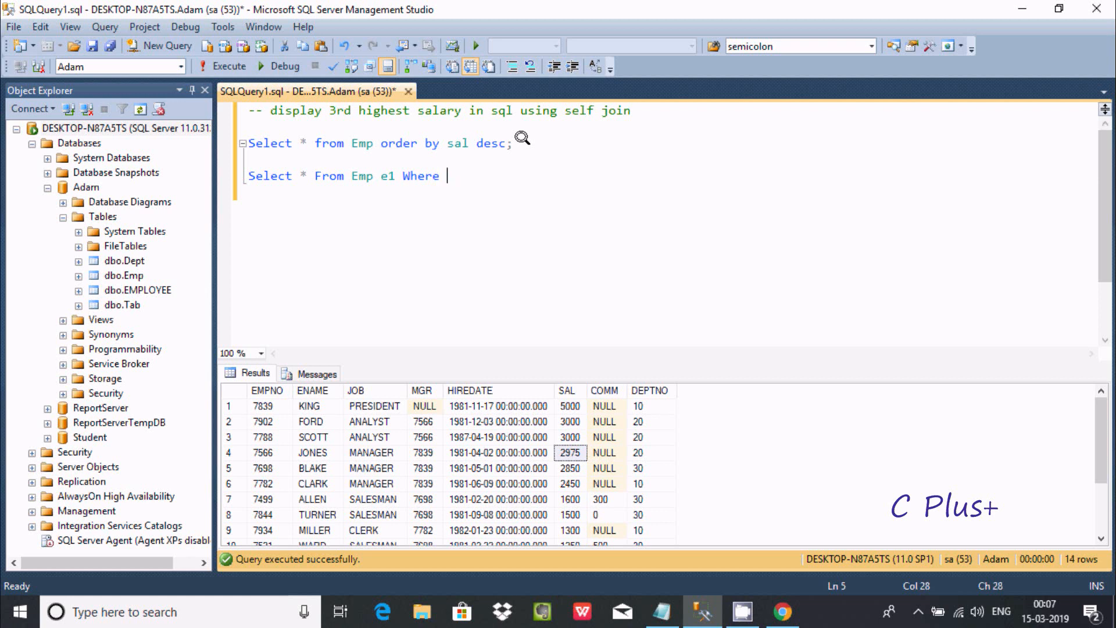
type("3")
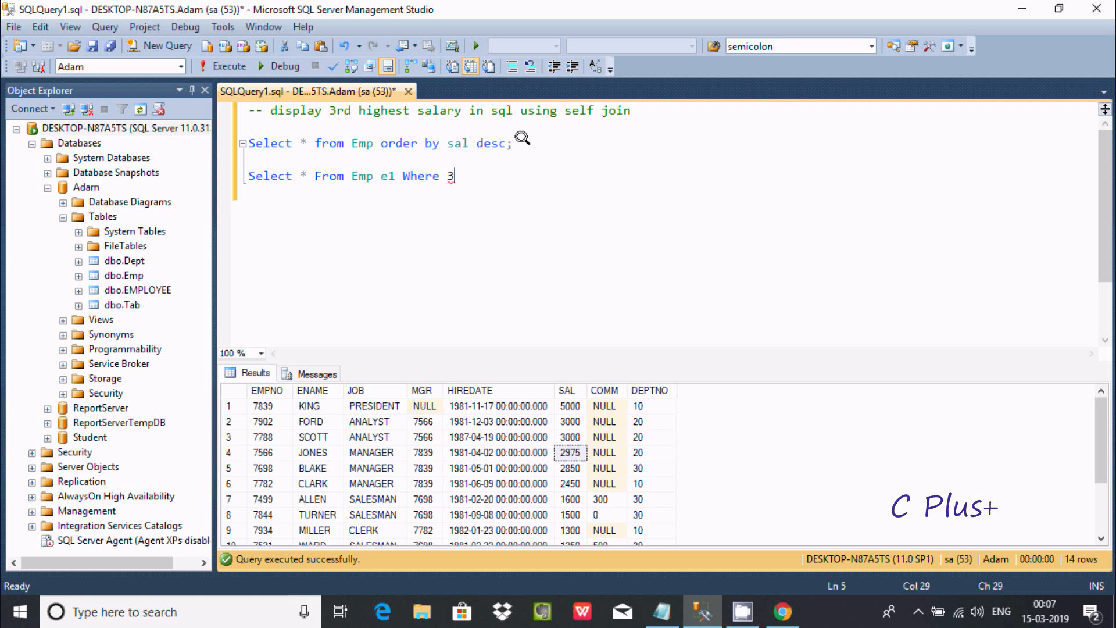
type("=")
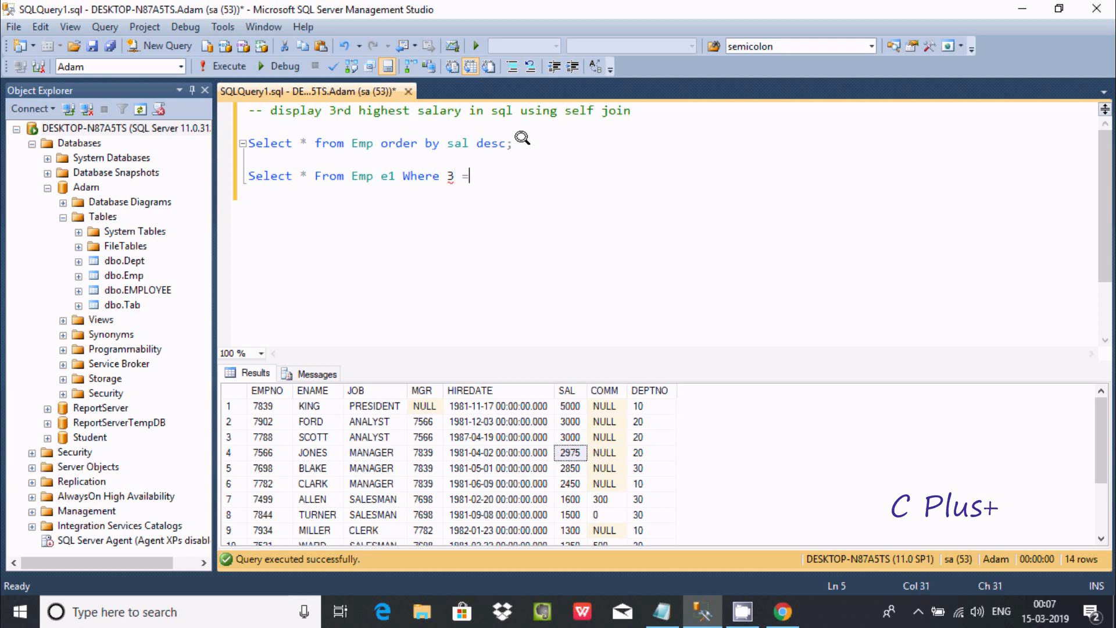
key("Enter")
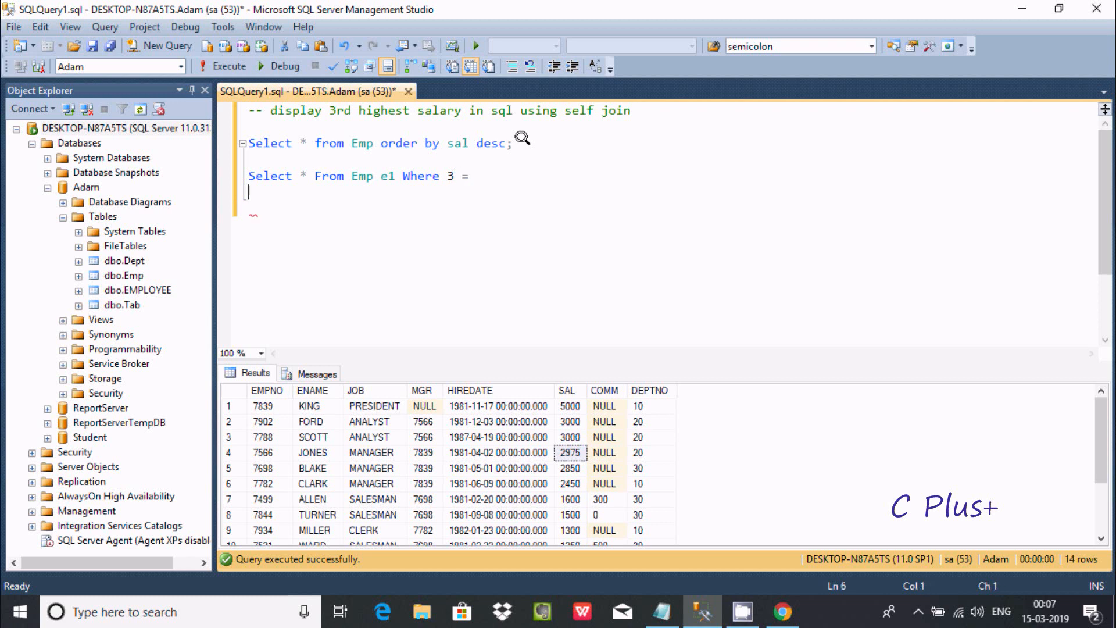
Write '( Select Count(distinct sal) From' beneath the Where 3 = condition.
type("(")
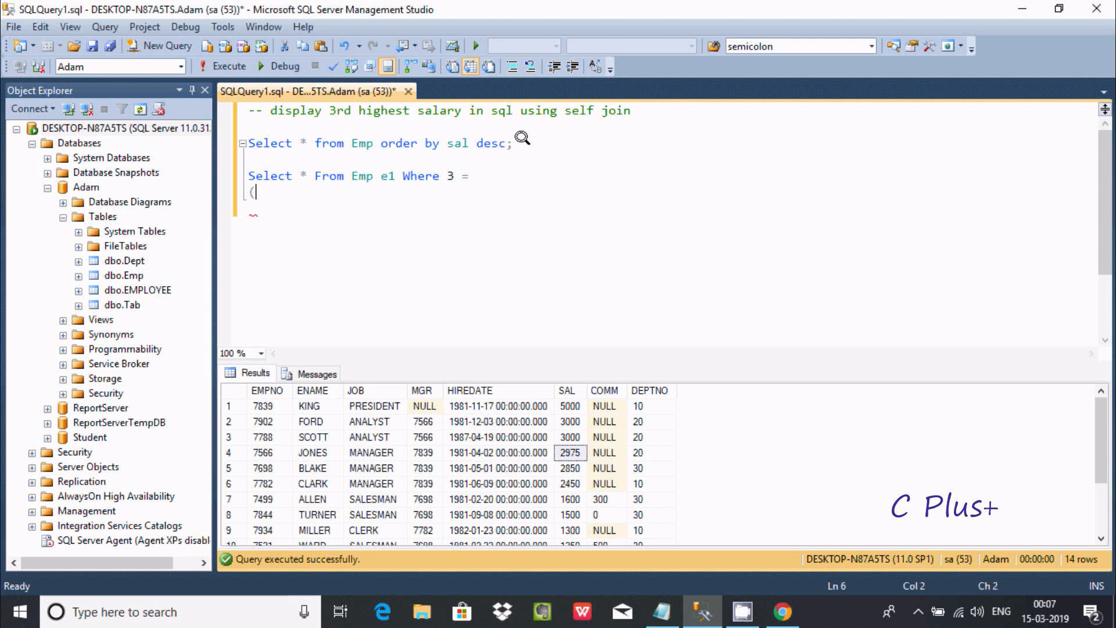
type("Se")
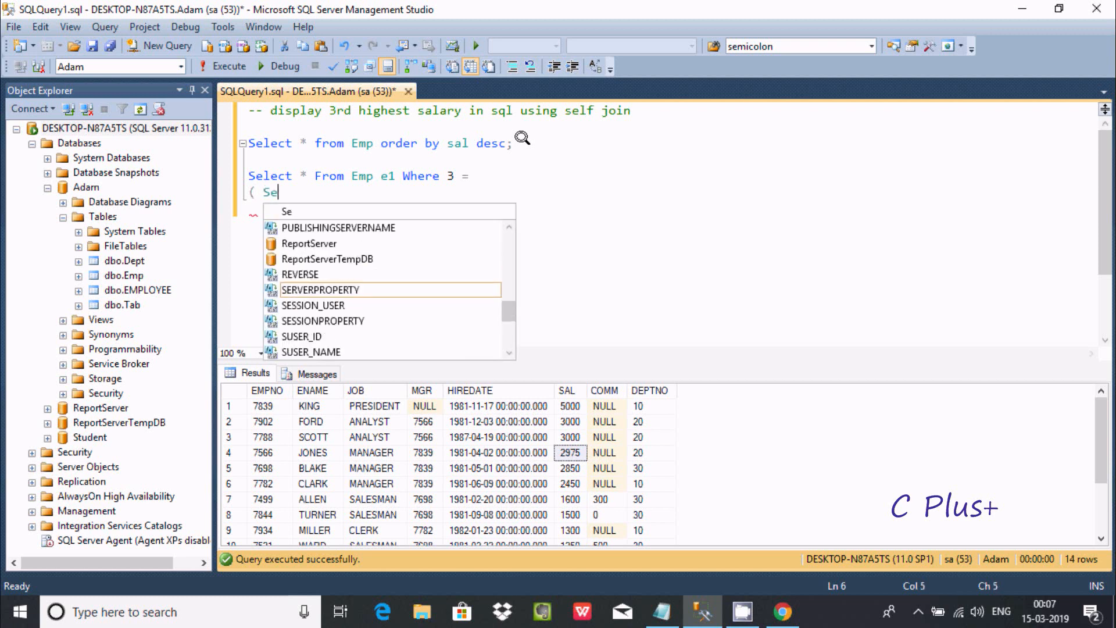
type("lect C")
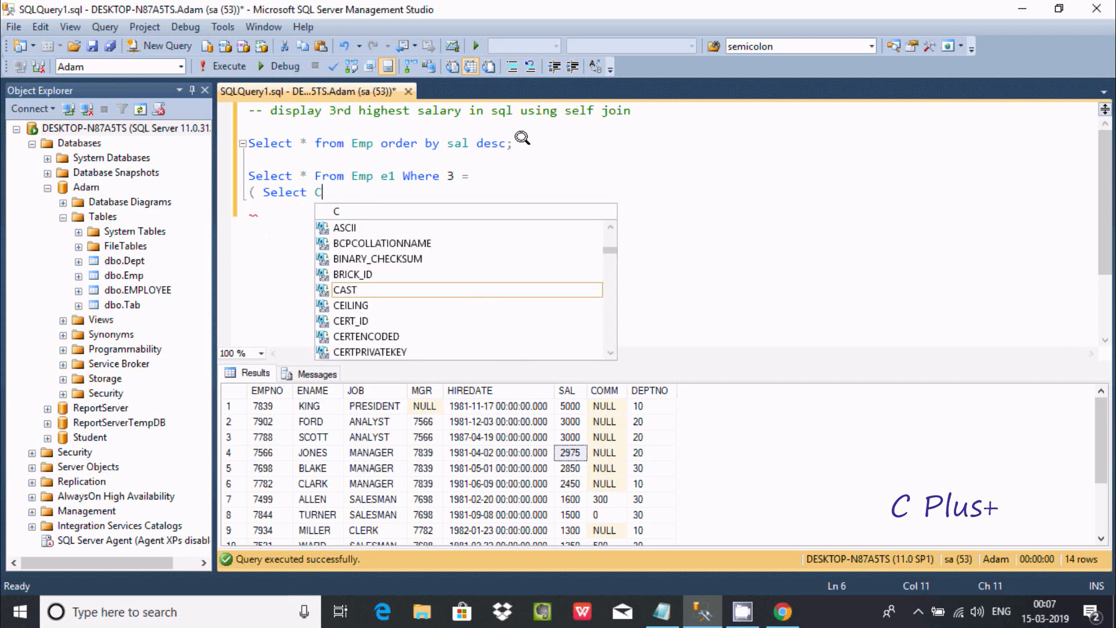
type("ount")
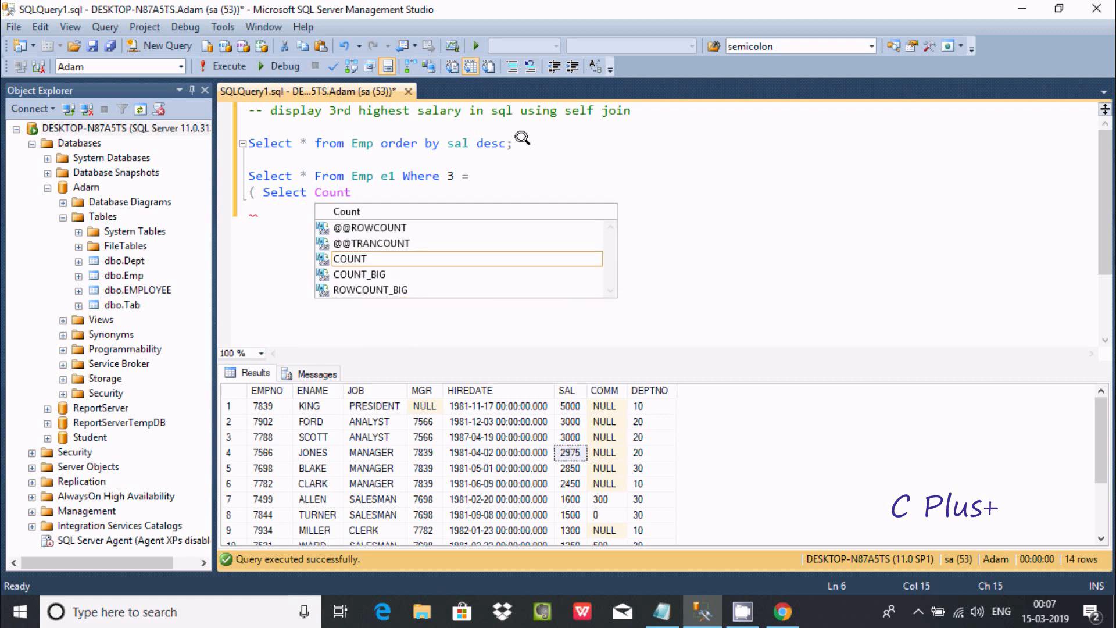
type("(")
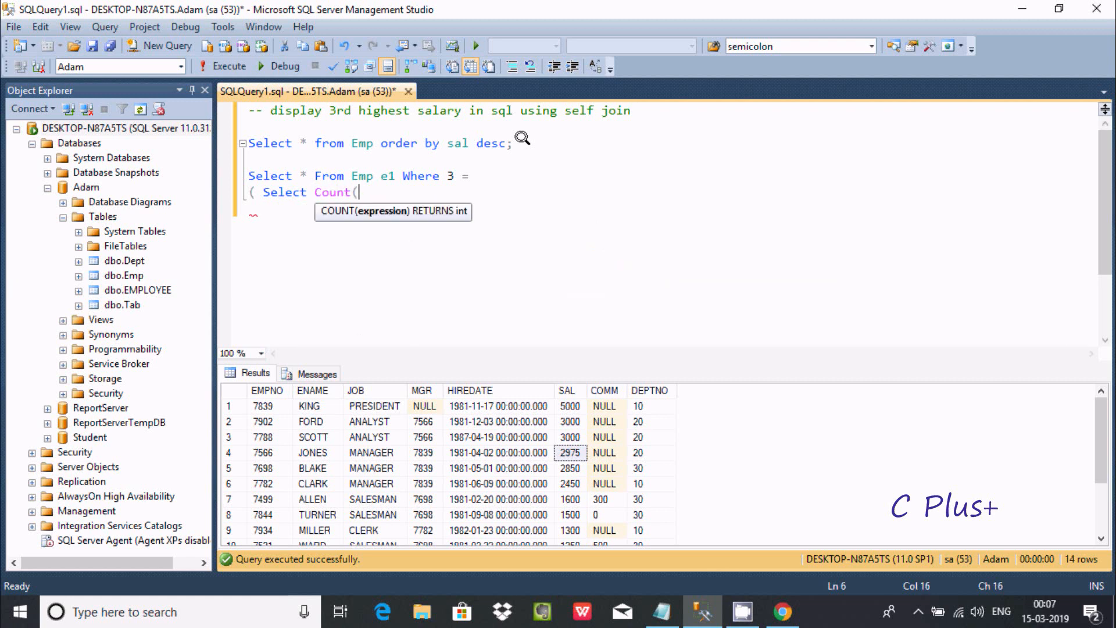
type("di")
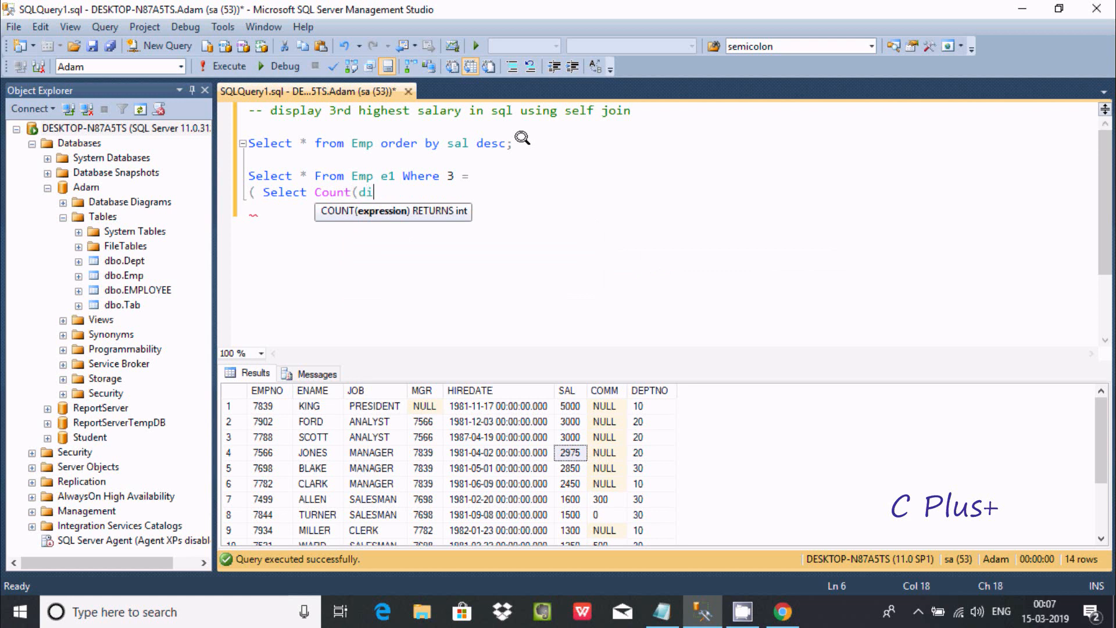
type("sti")
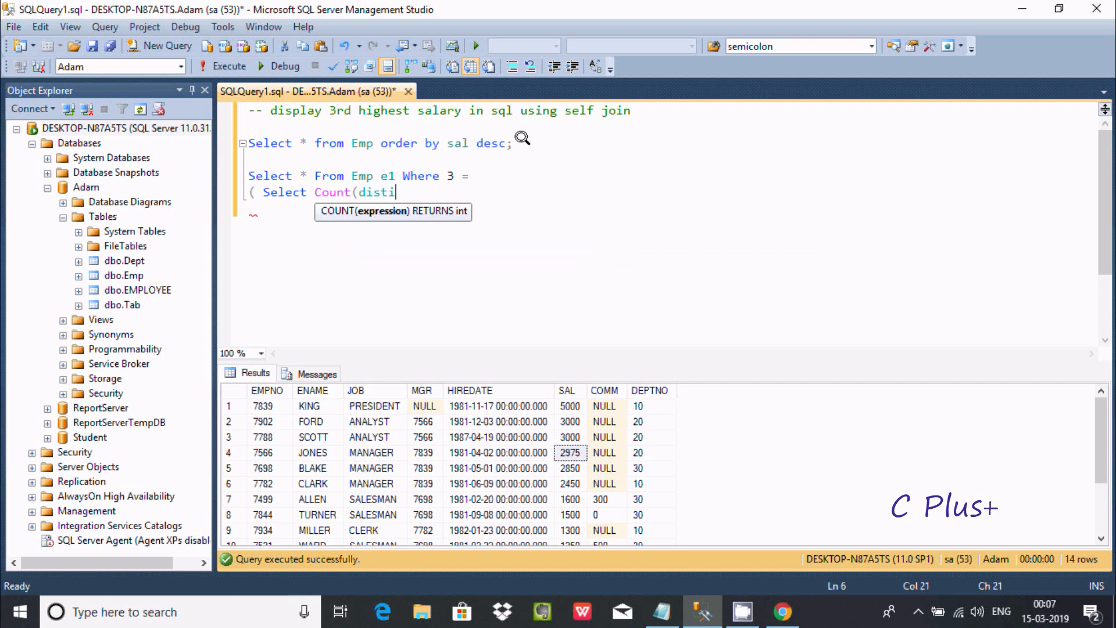
type("nct")
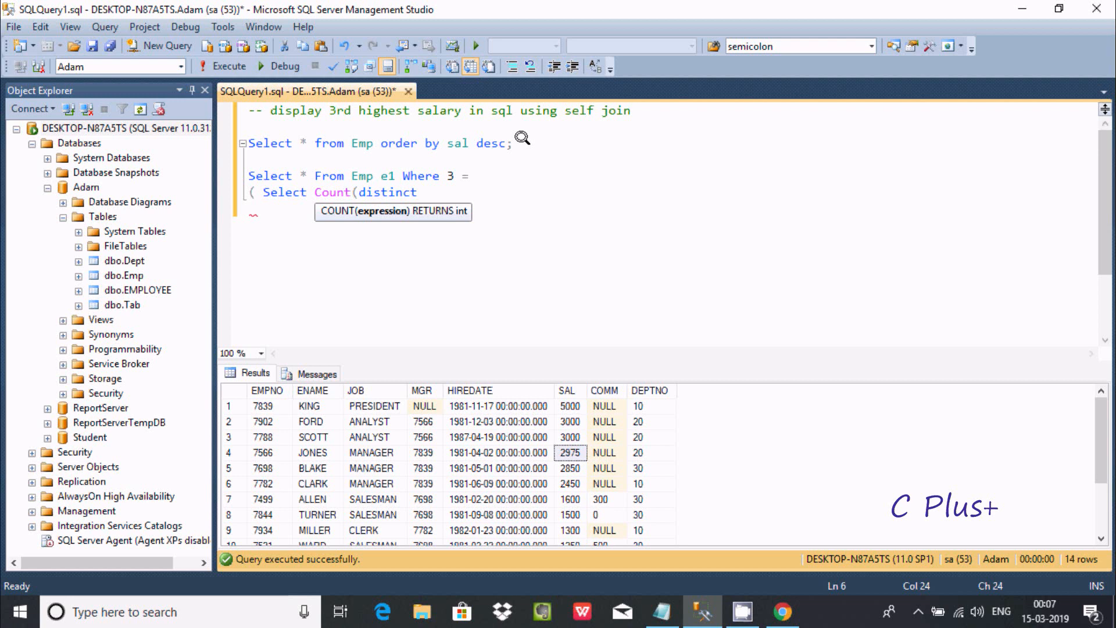
key("Right")
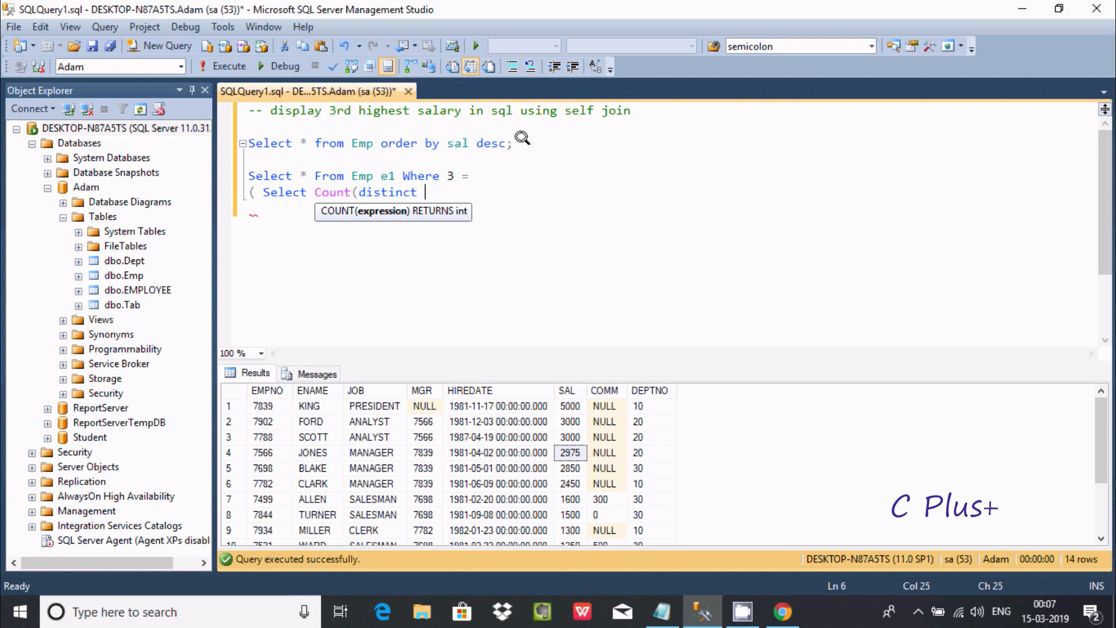
type("sa")
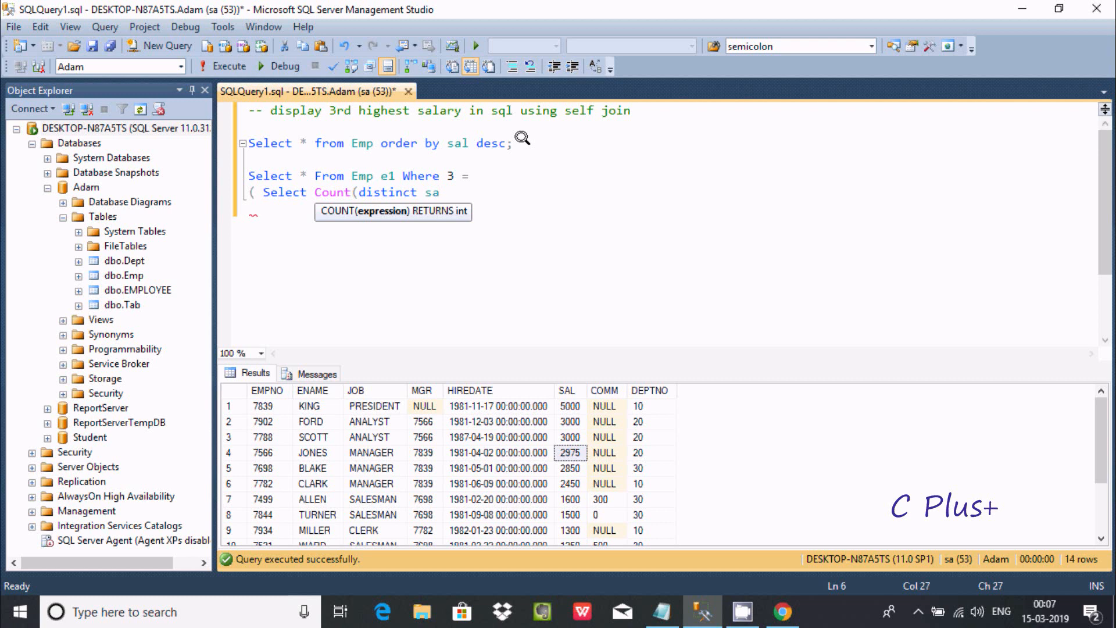
type("l")
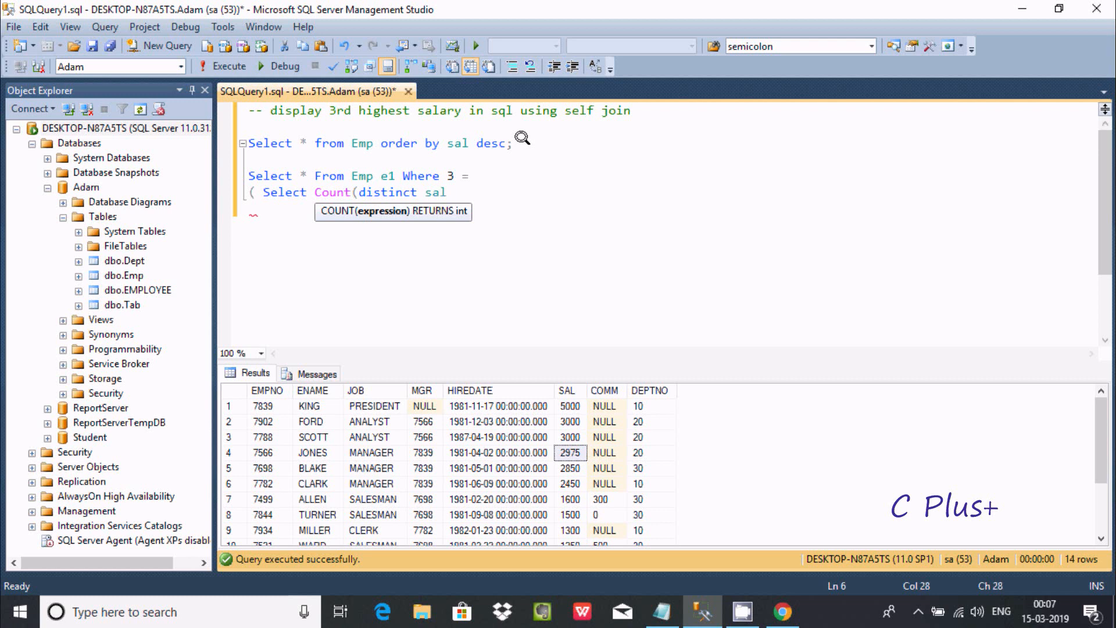
type(")")
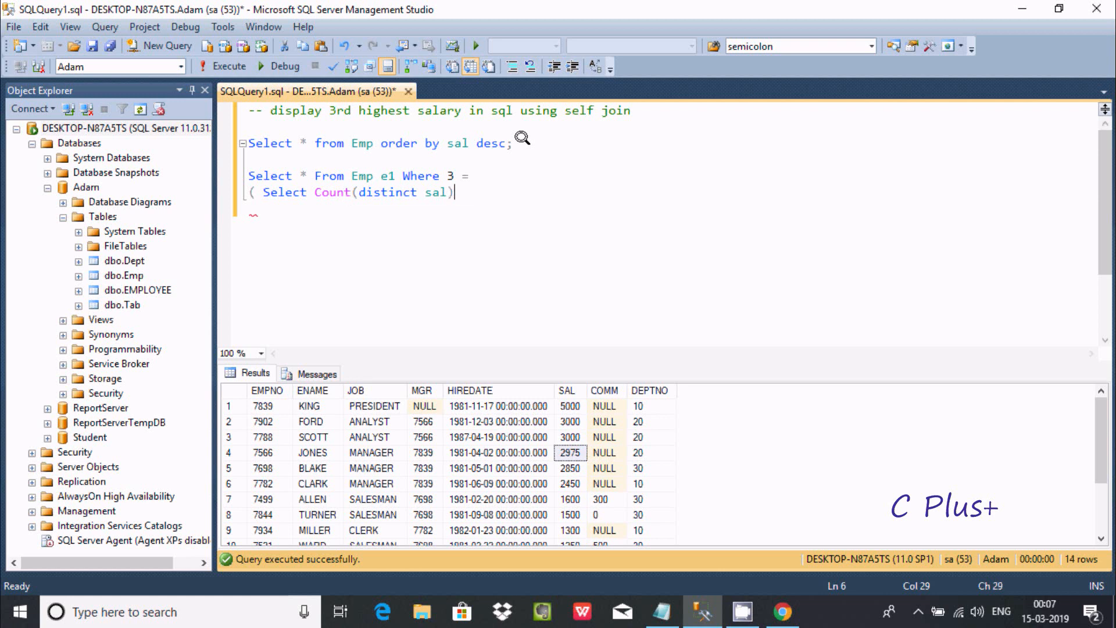
type("From Emp")
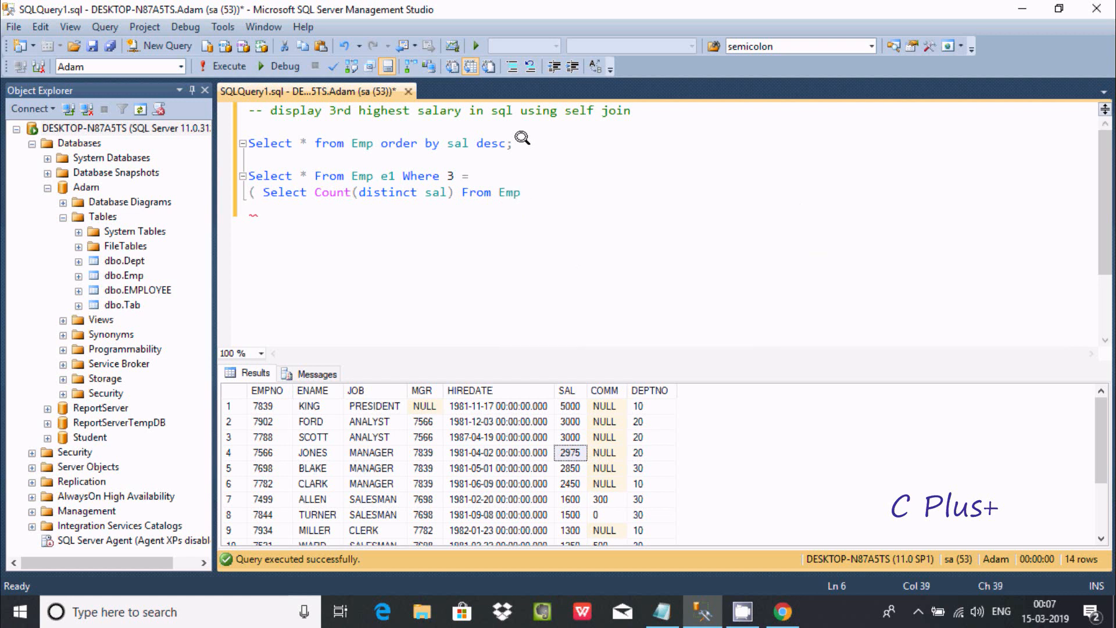
Finish the subquery with 'Emp e2 where e1.SAL <= e2.SAL);'.
type("e2")
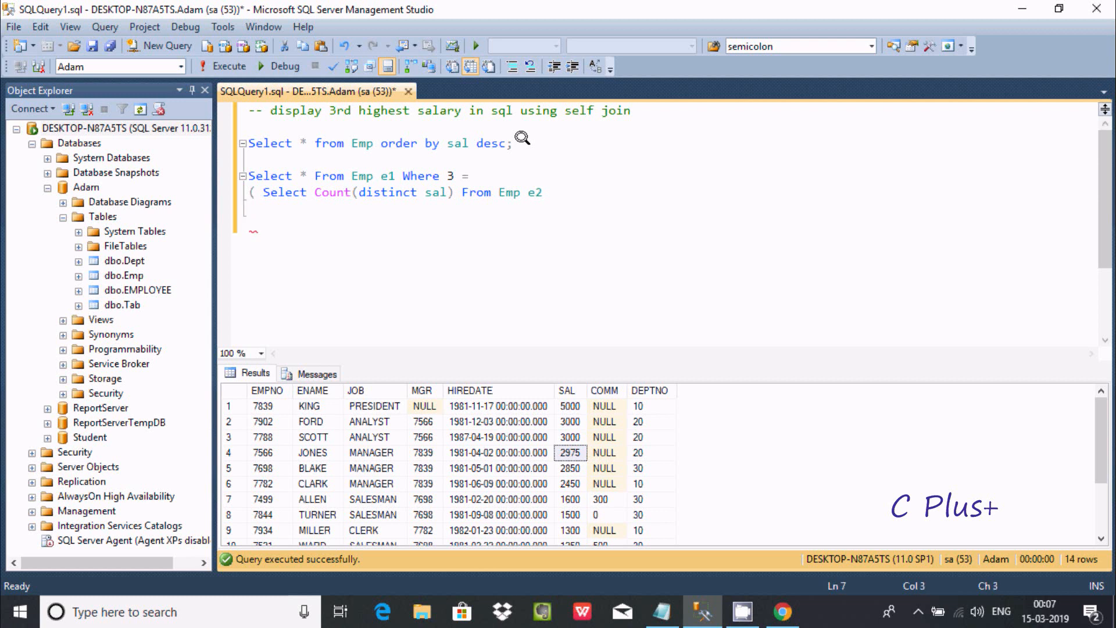
type("wher")
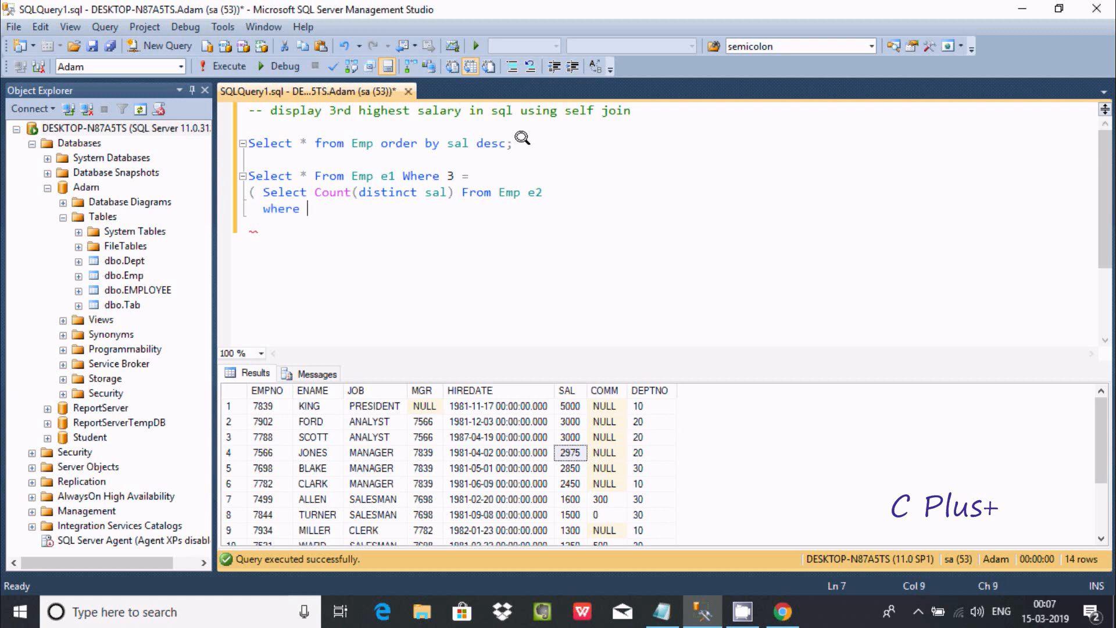
type("e1.")
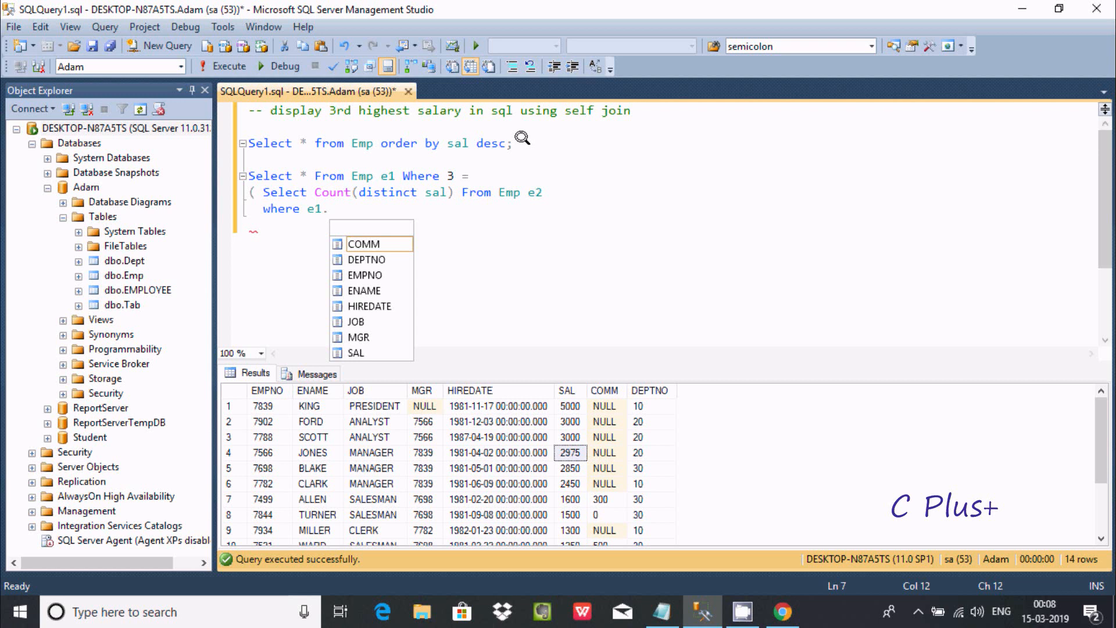
mouse_move(362, 243)
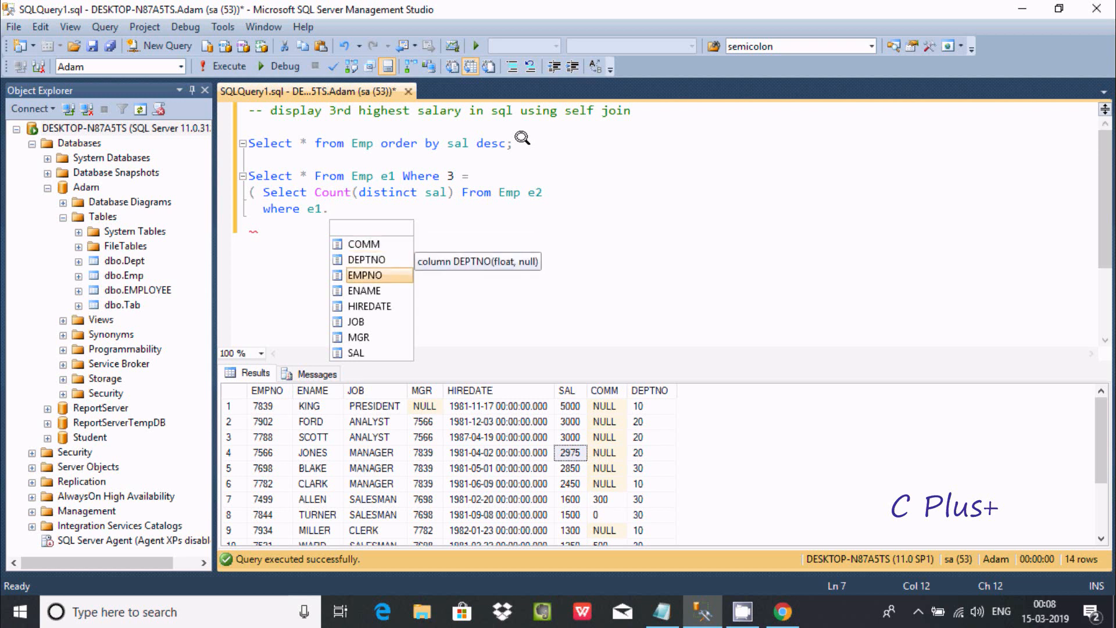
type("SAL")
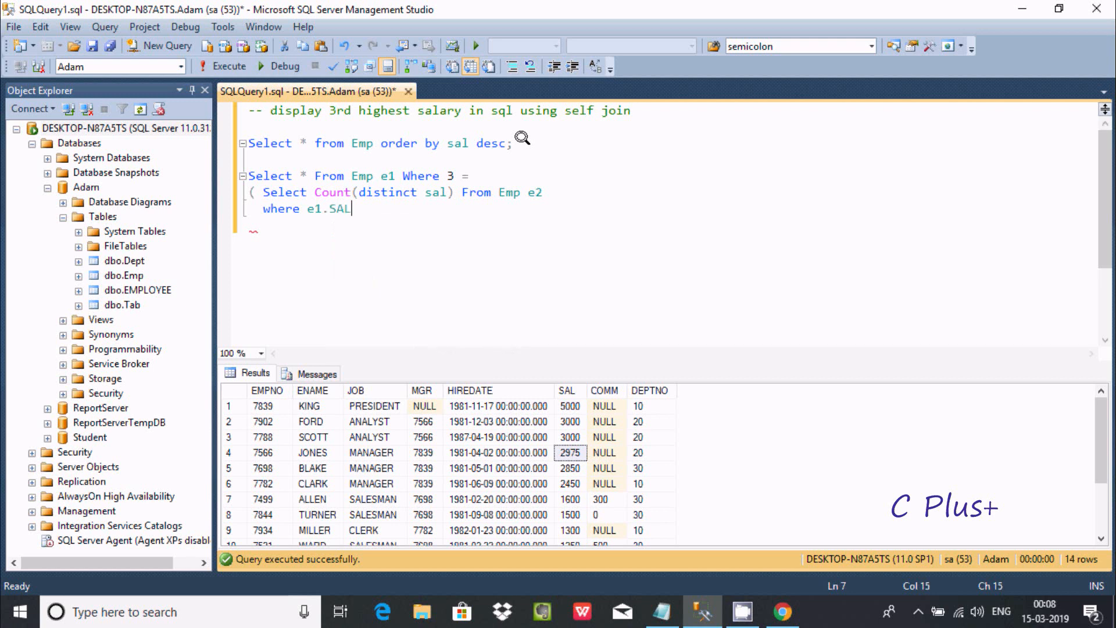
type("<")
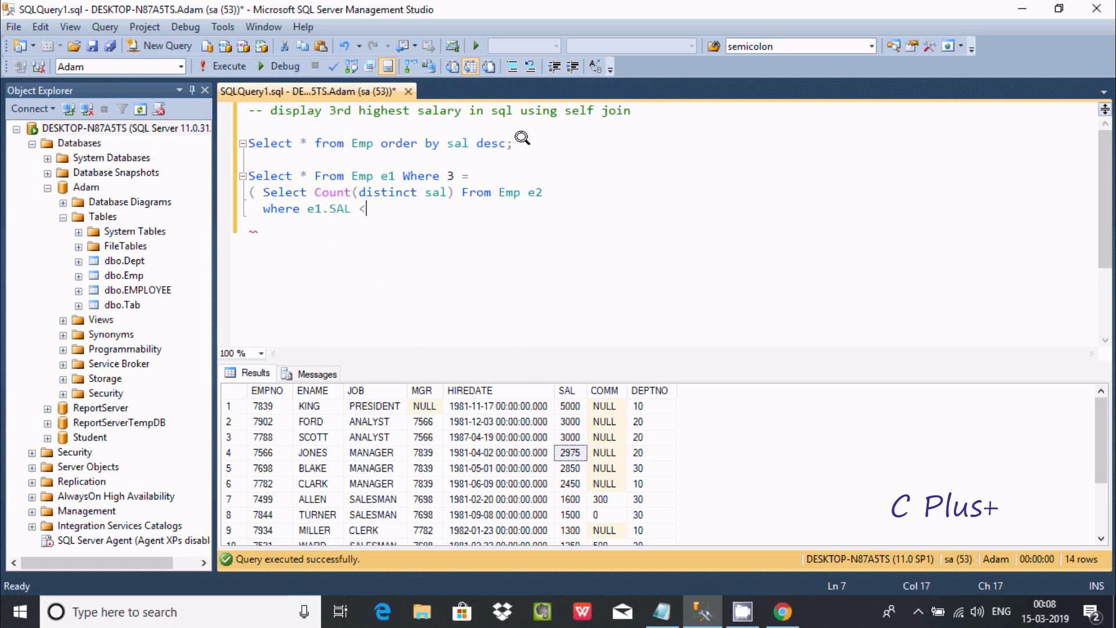
type("=")
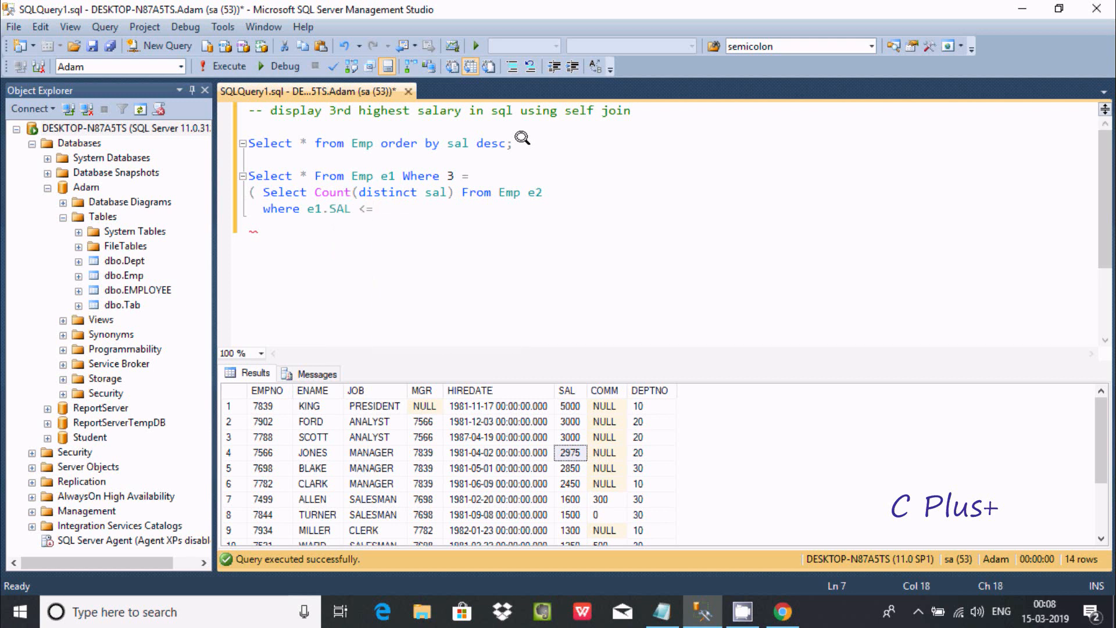
type("e2.")
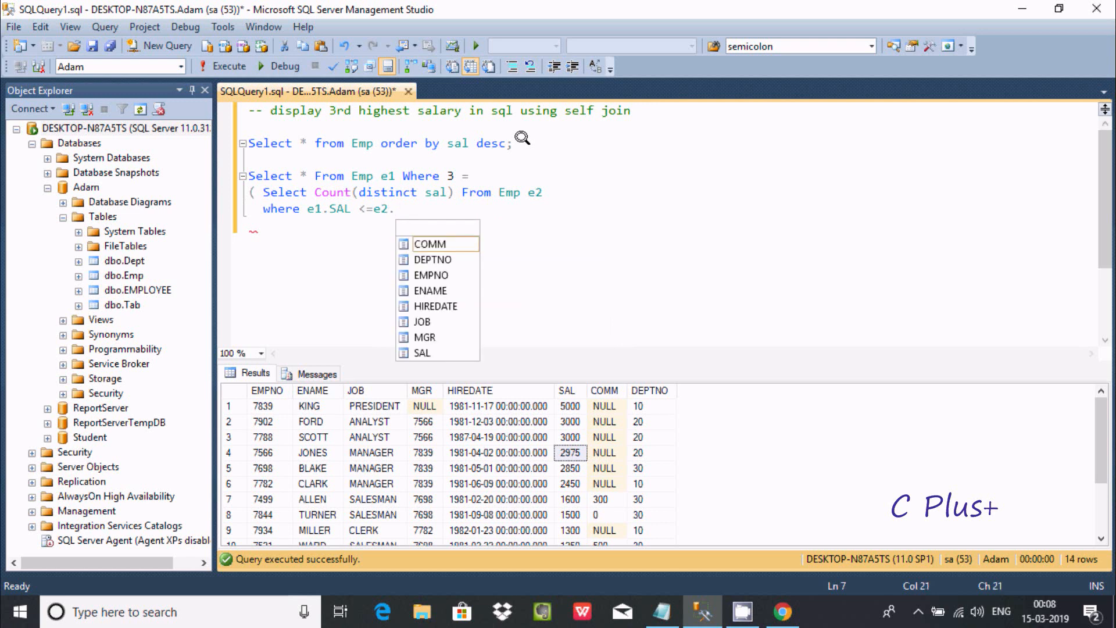
mouse_move(435, 306)
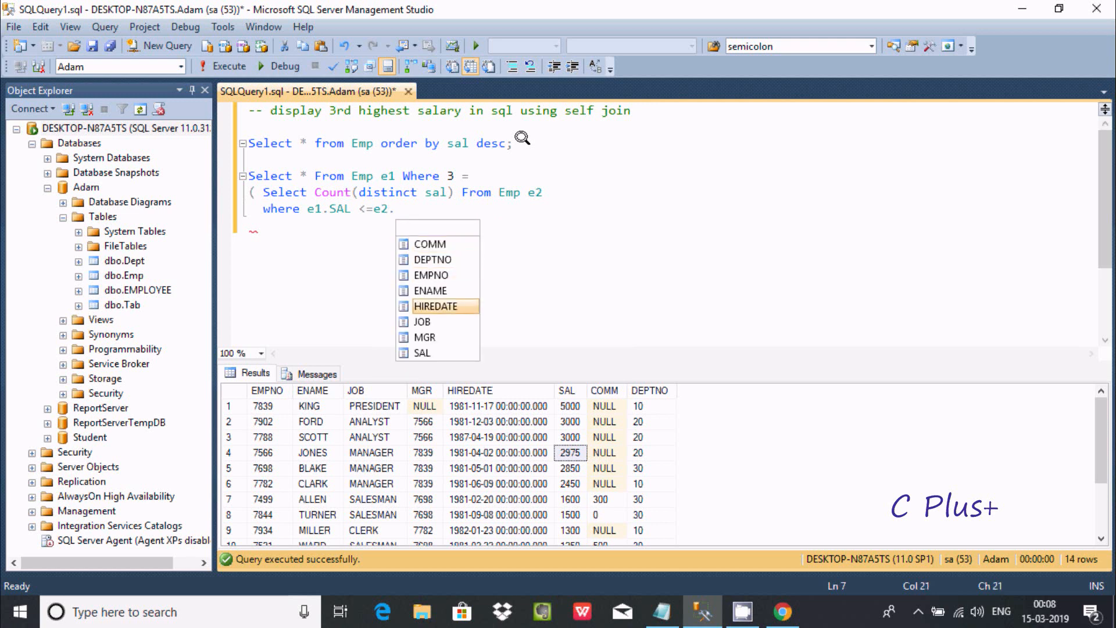
type("SAL")
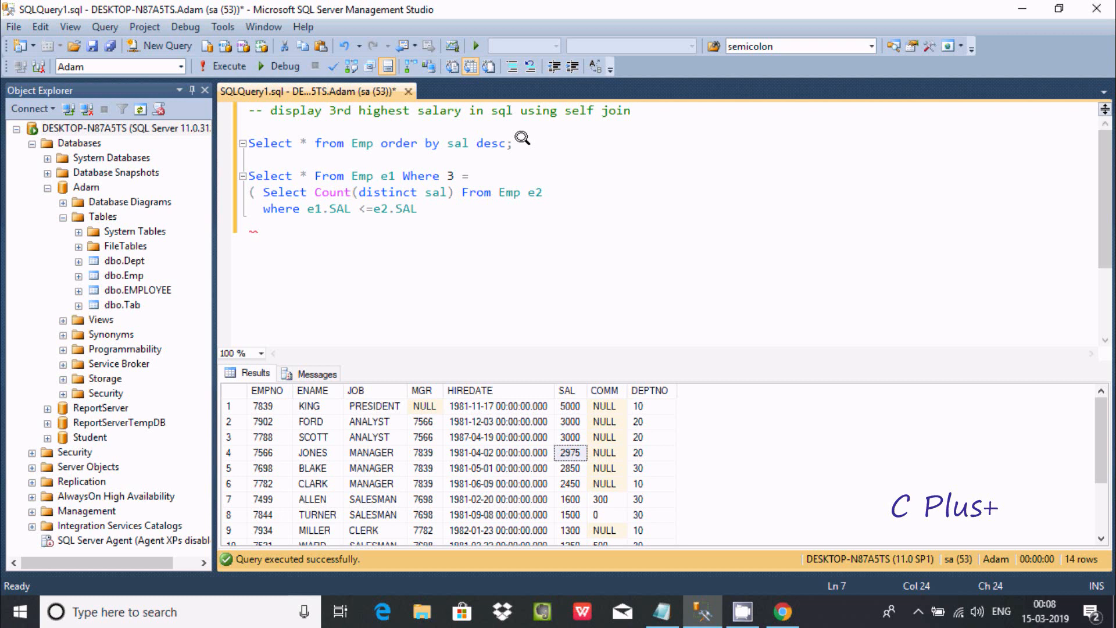
type(")")
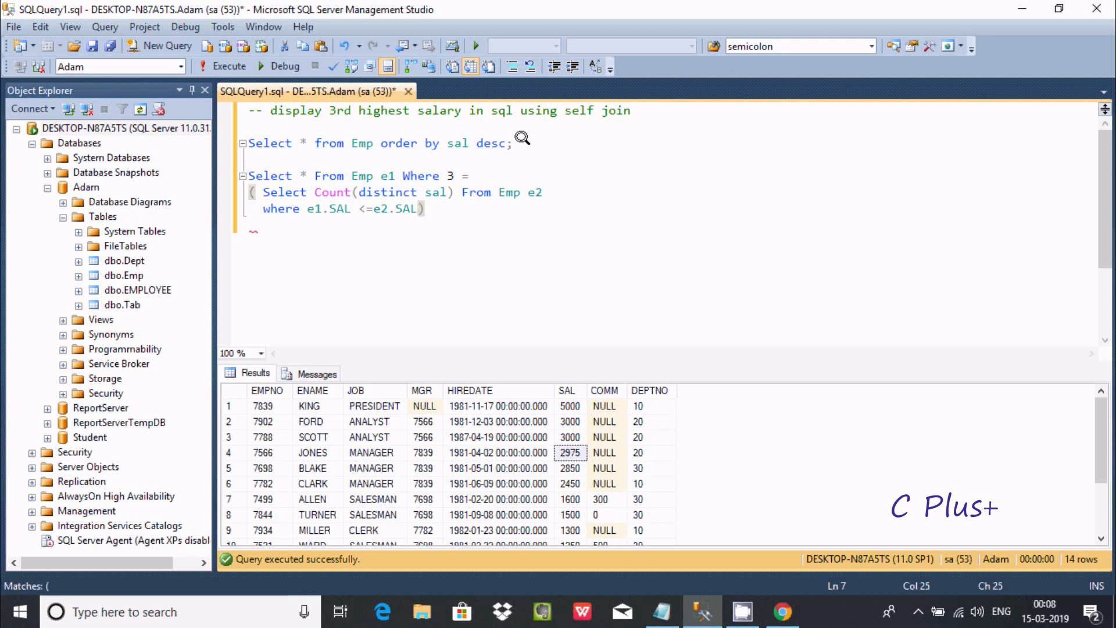
type(";")
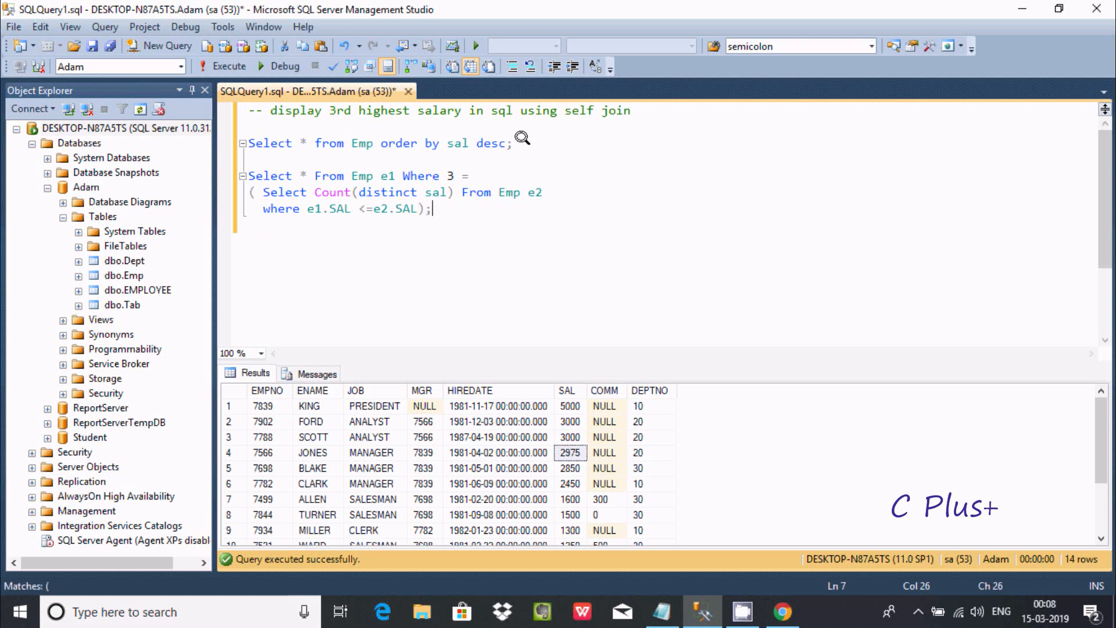
mouse_move(308, 183)
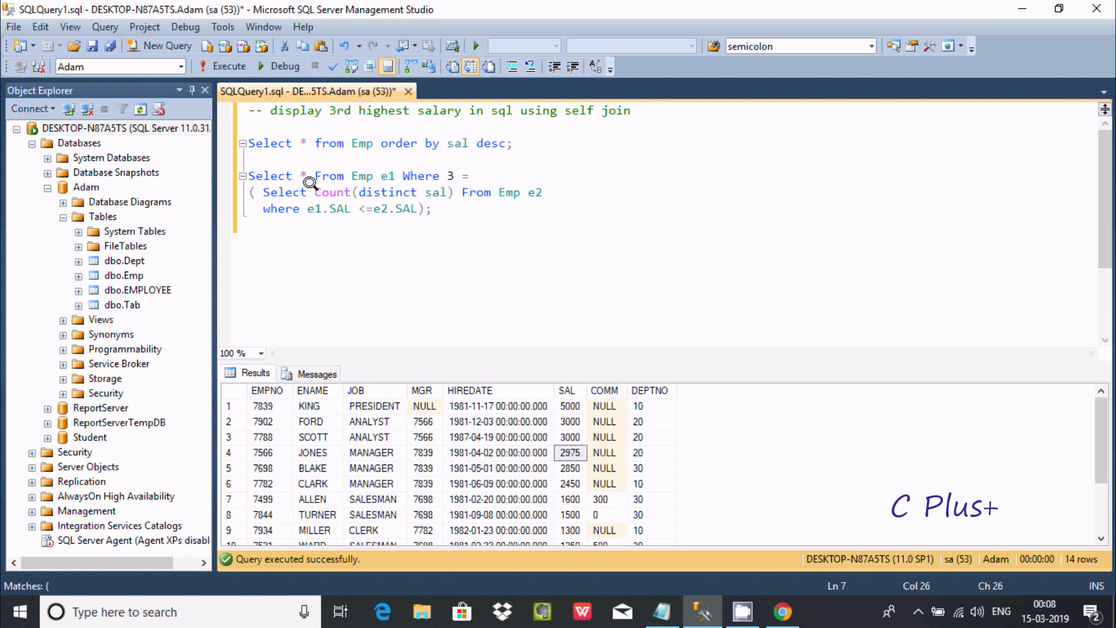
mouse_move(315, 202)
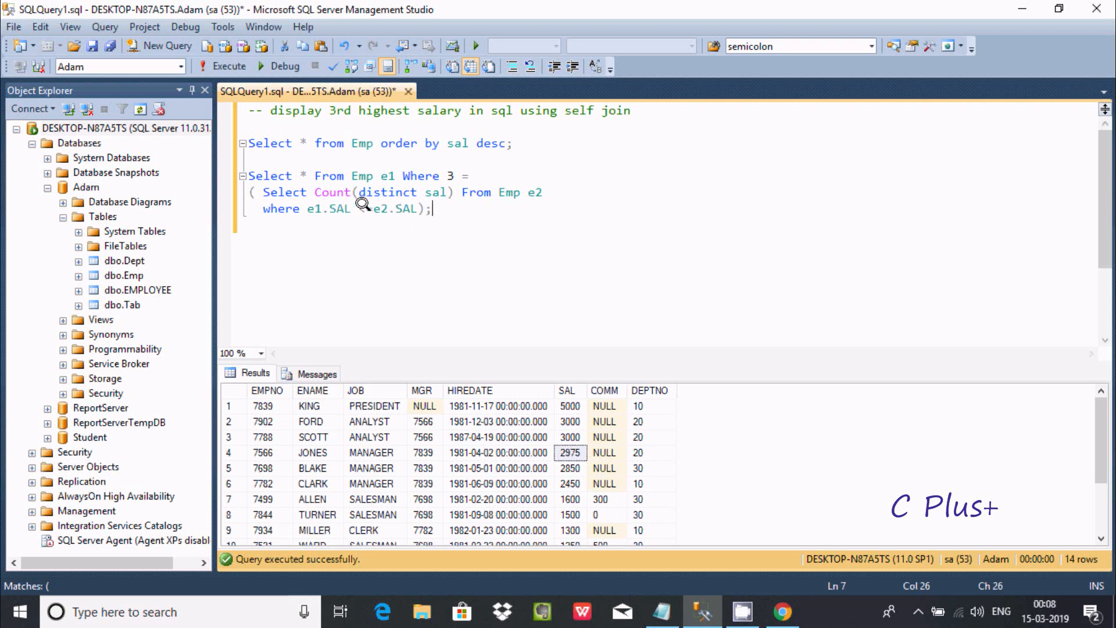
type("<=")
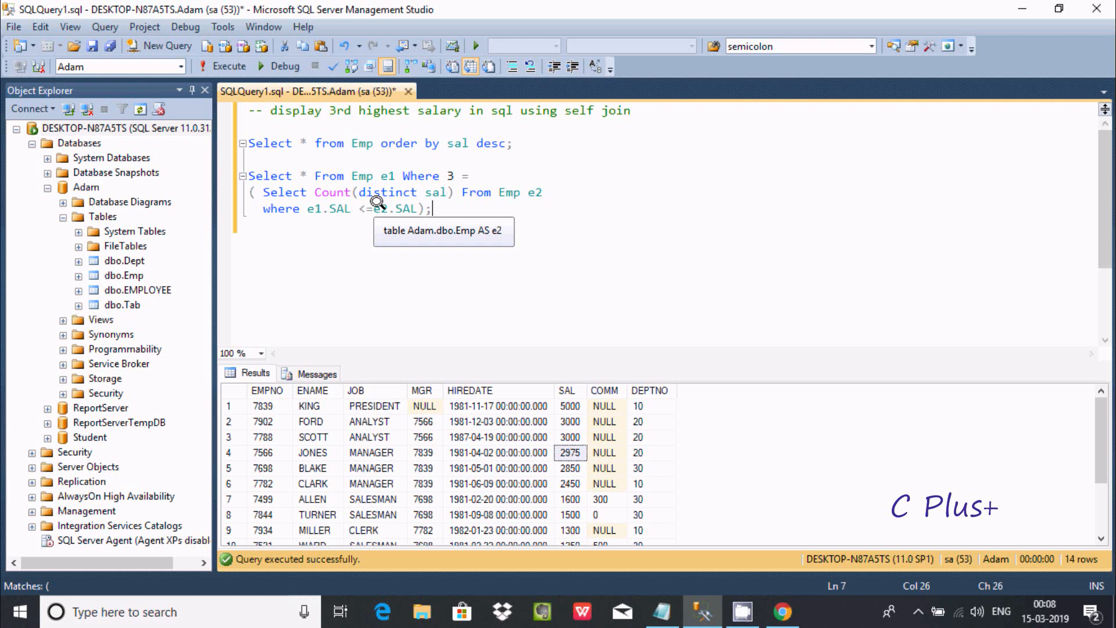
mouse_move(453, 202)
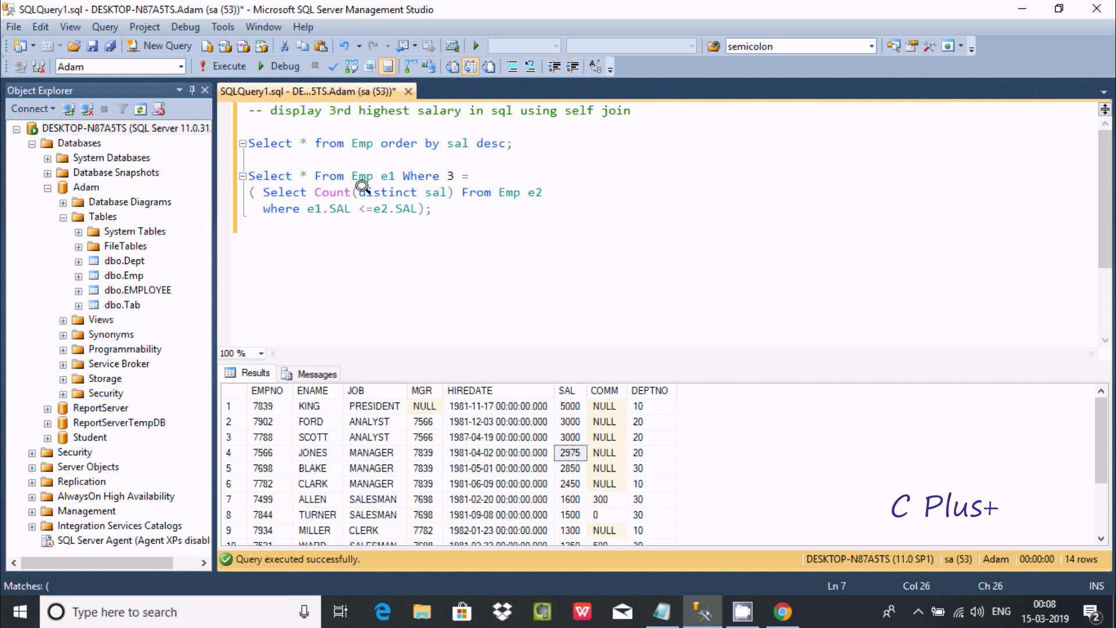
Run the script and inspect the salary values in the sorted results grid.
left_click_drag(363, 192, 430, 208)
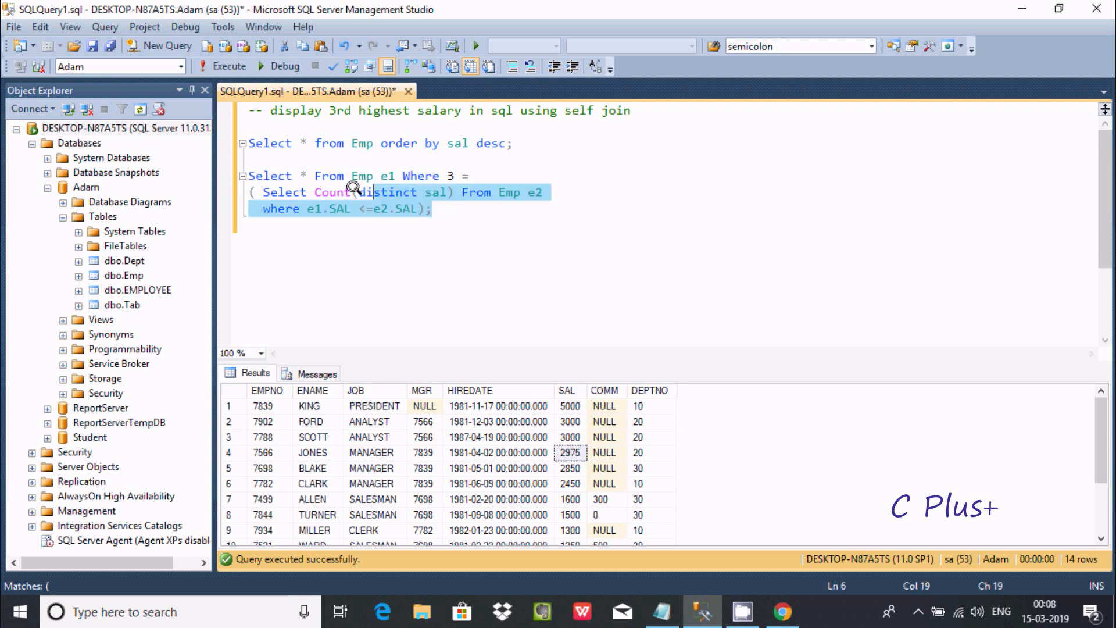
left_click(221, 65)
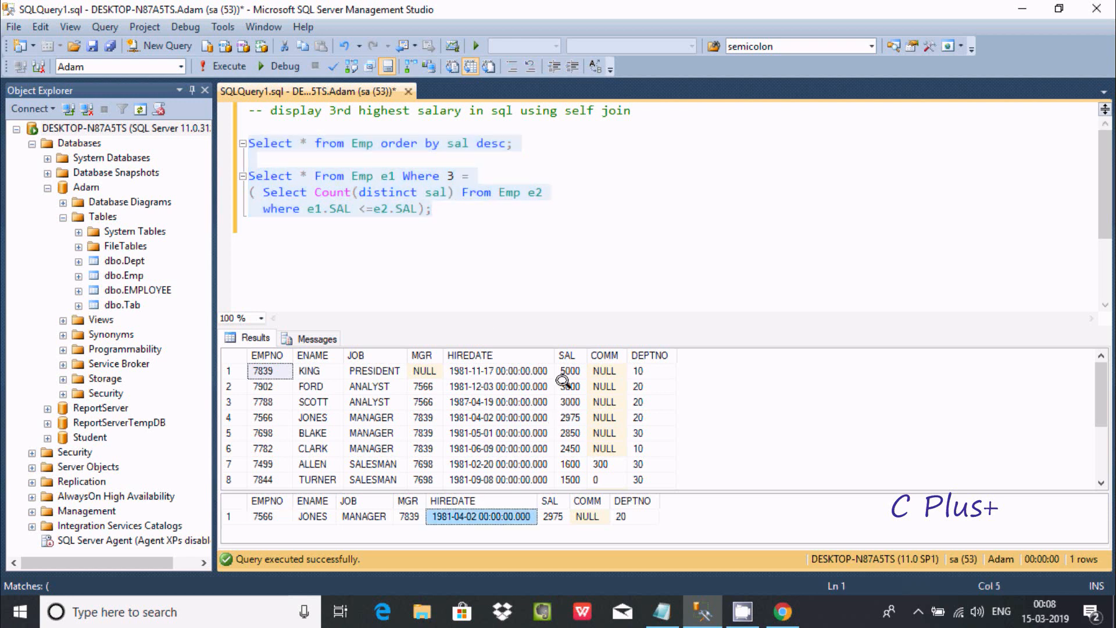
left_click(569, 386)
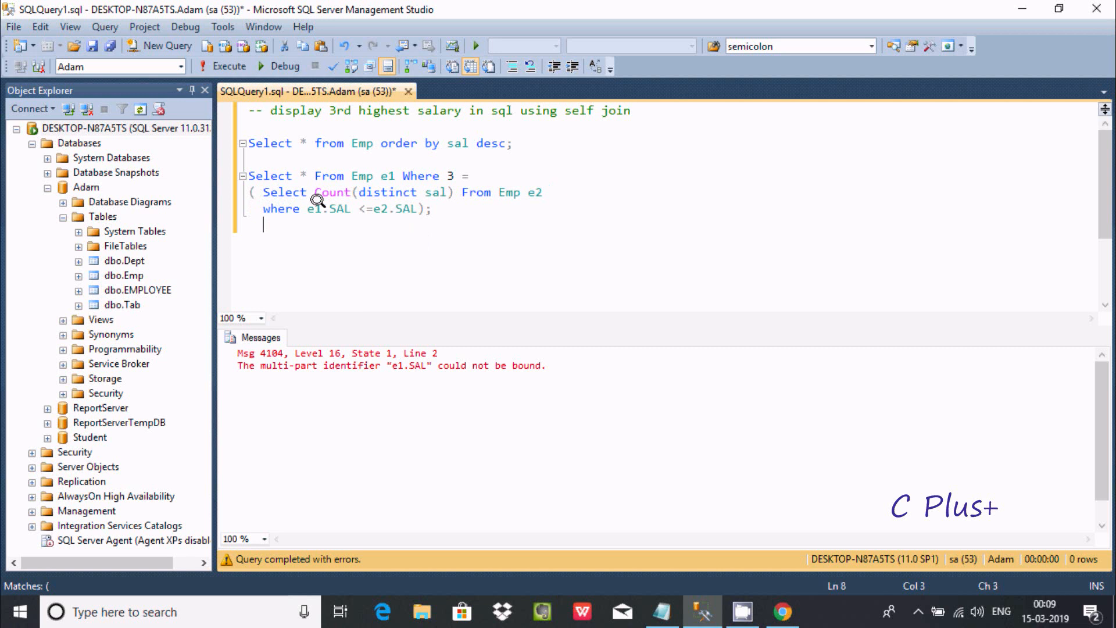
mouse_move(360, 192)
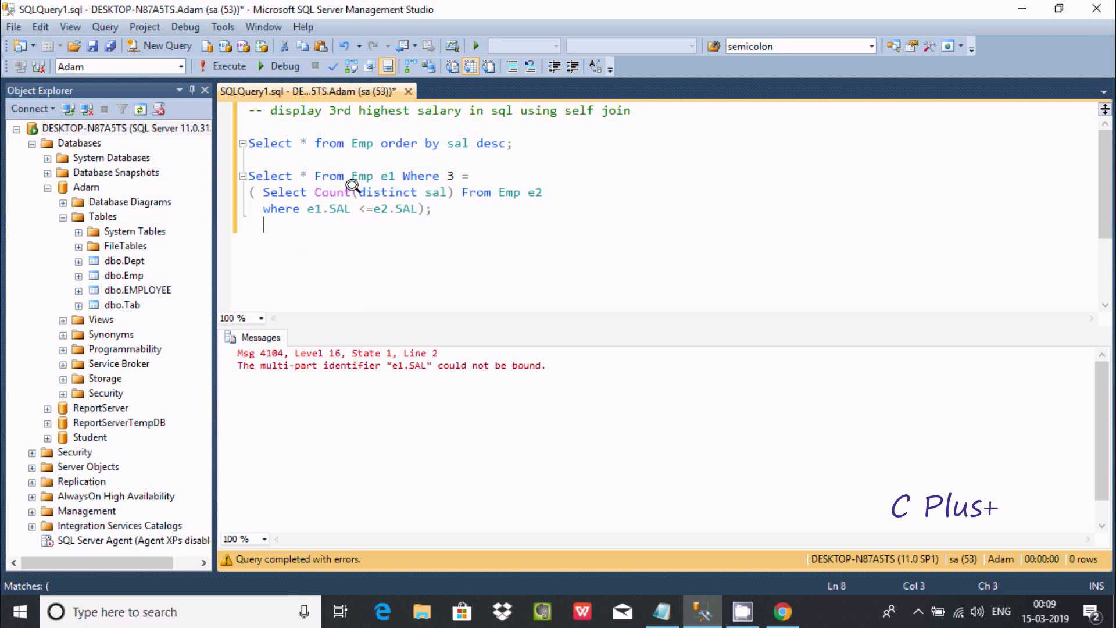
mouse_move(360, 176)
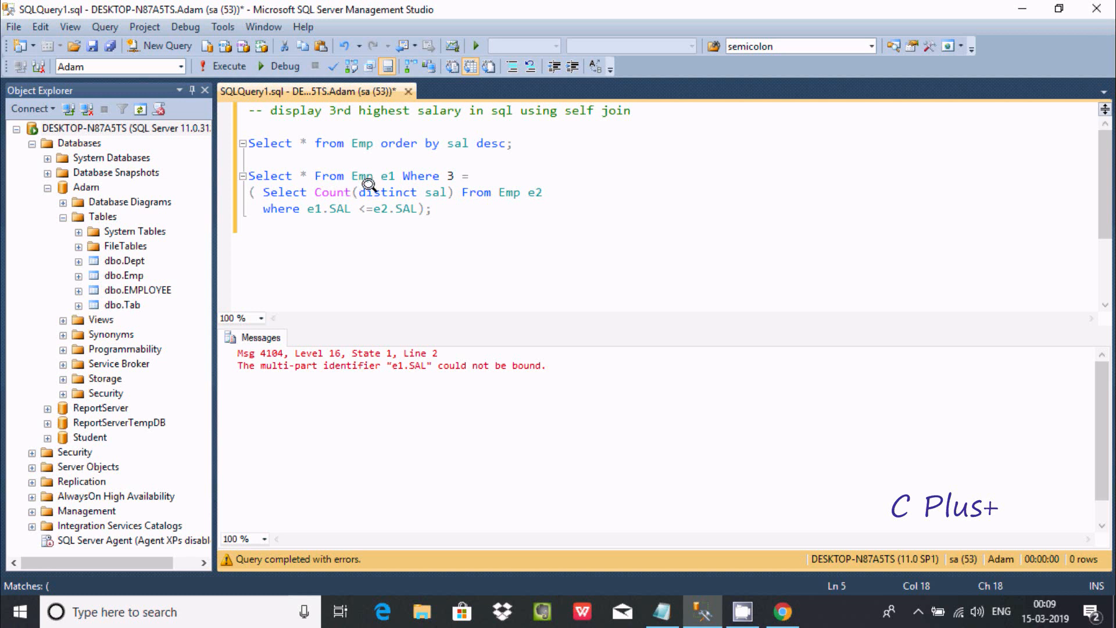
mouse_move(504, 189)
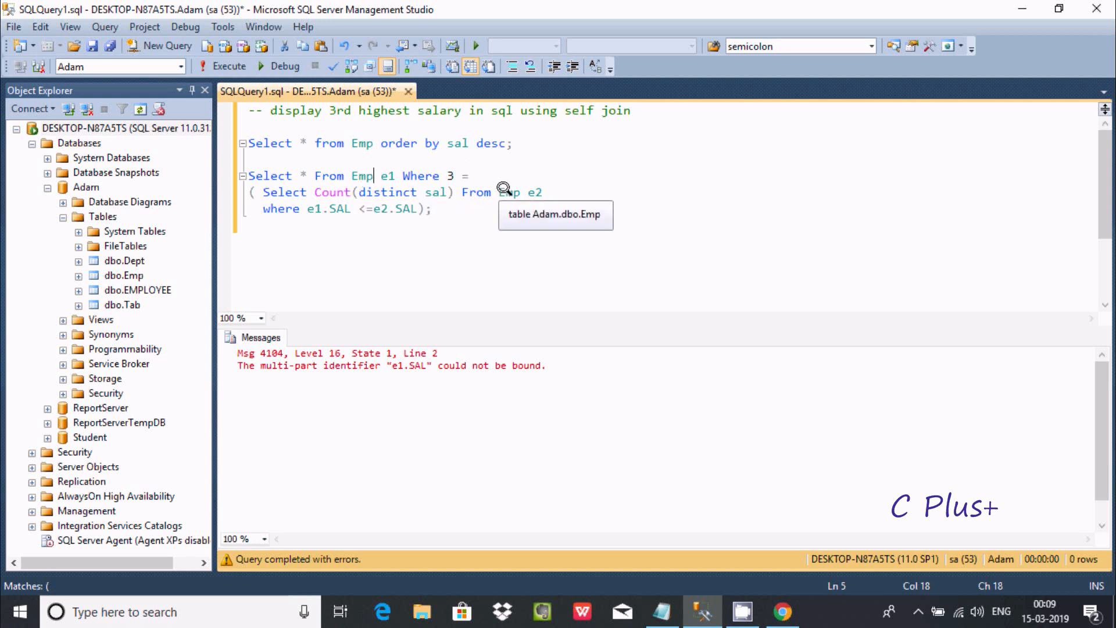
mouse_move(437, 202)
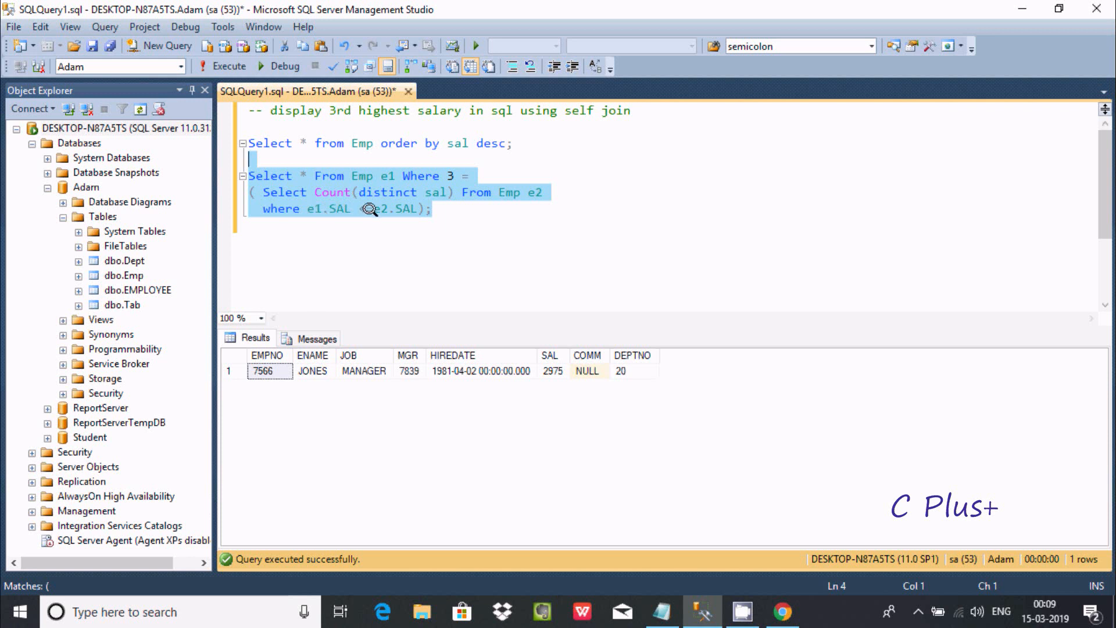
Re-enter the '<=' operator in the e1.SAL <= e2.SAL condition.
type("<=")
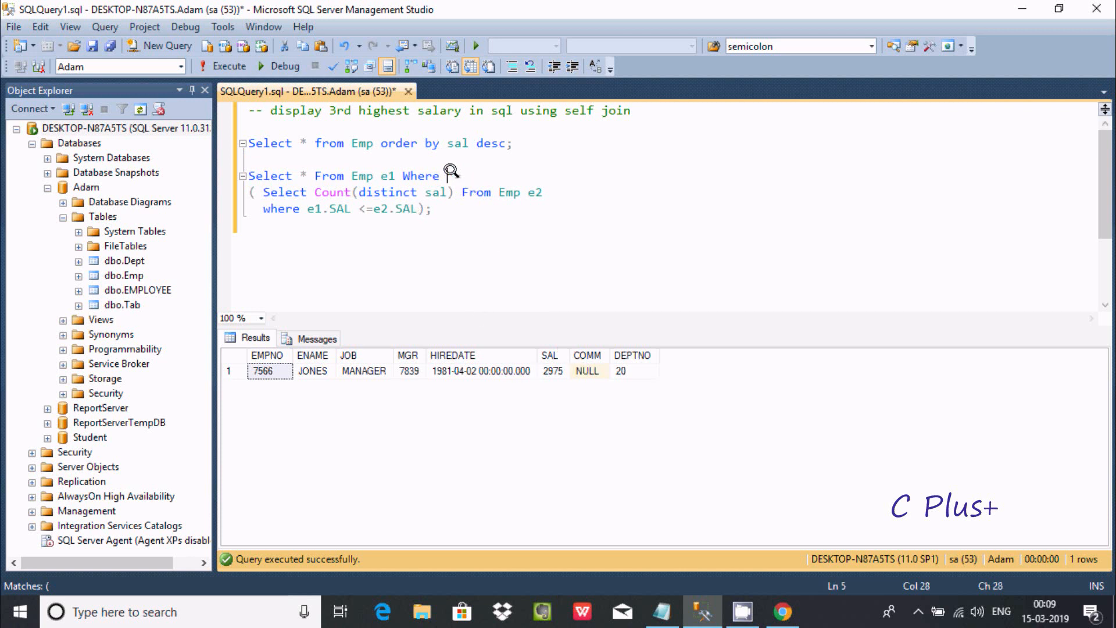
Change the condition to '5 =' and run the query for the fifth-highest salary.
type("=")
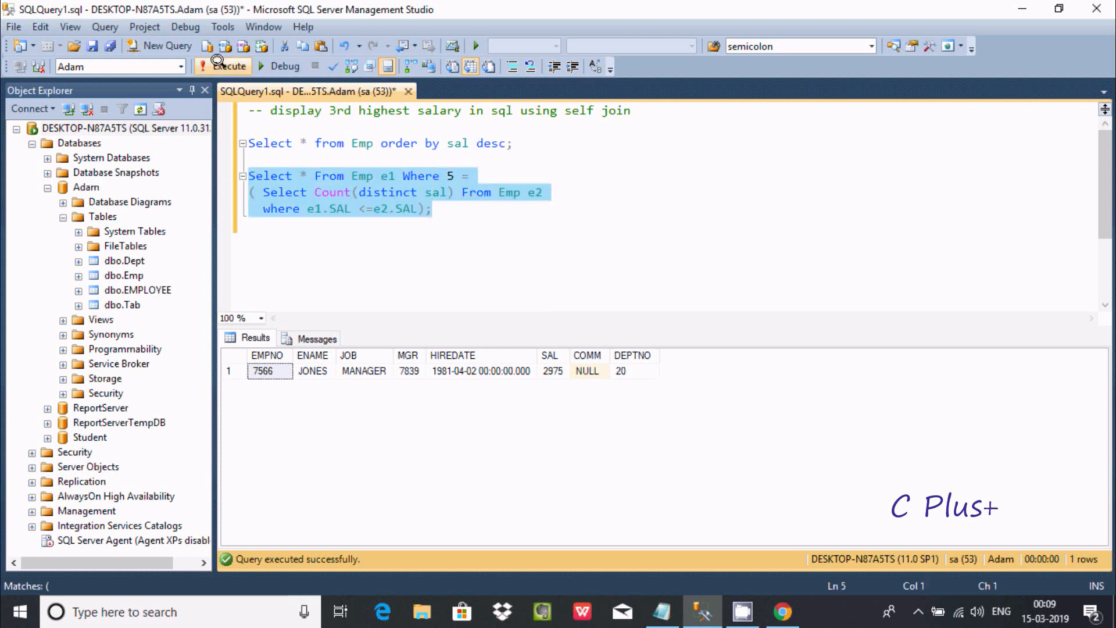
left_click(223, 66)
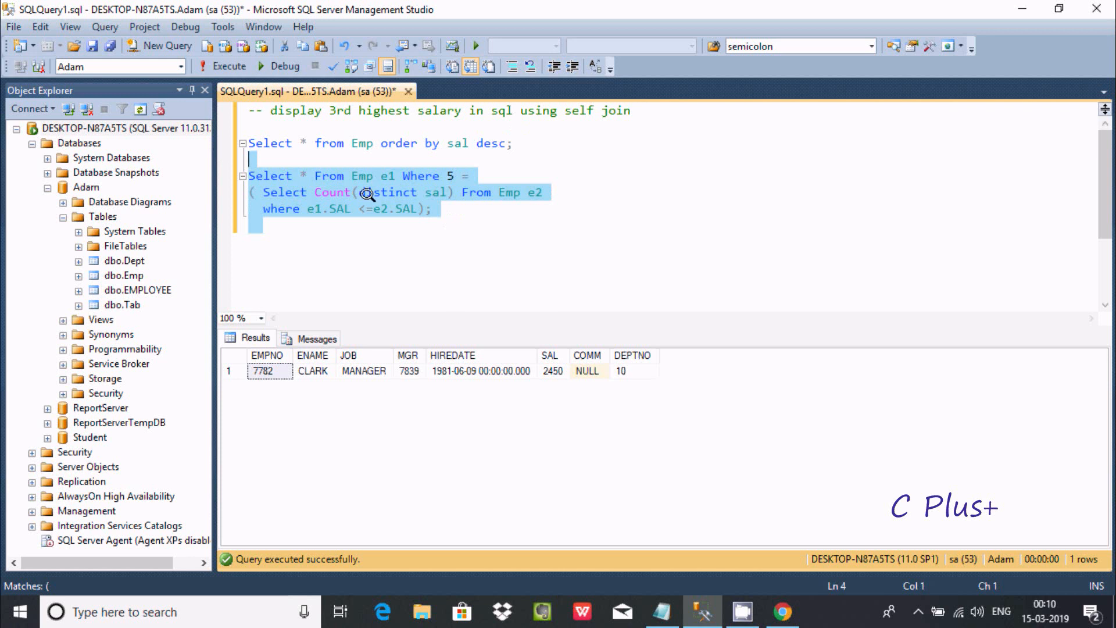
left_click(329, 176)
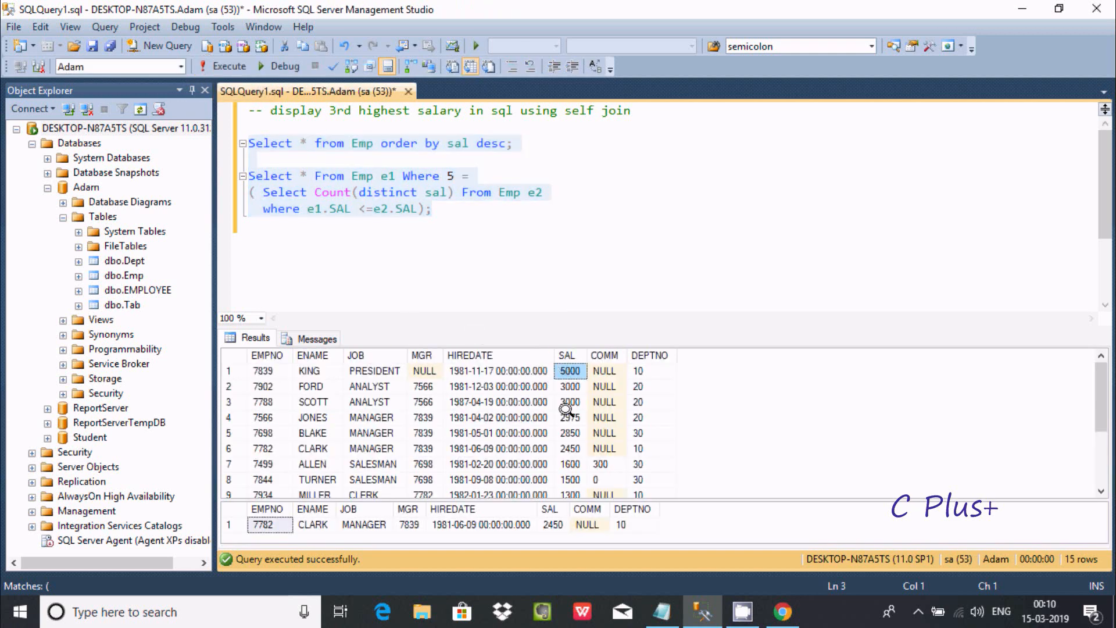
Step through the sorted SAL cells, counting distinct salaries down to the fifth.
left_click(570, 417)
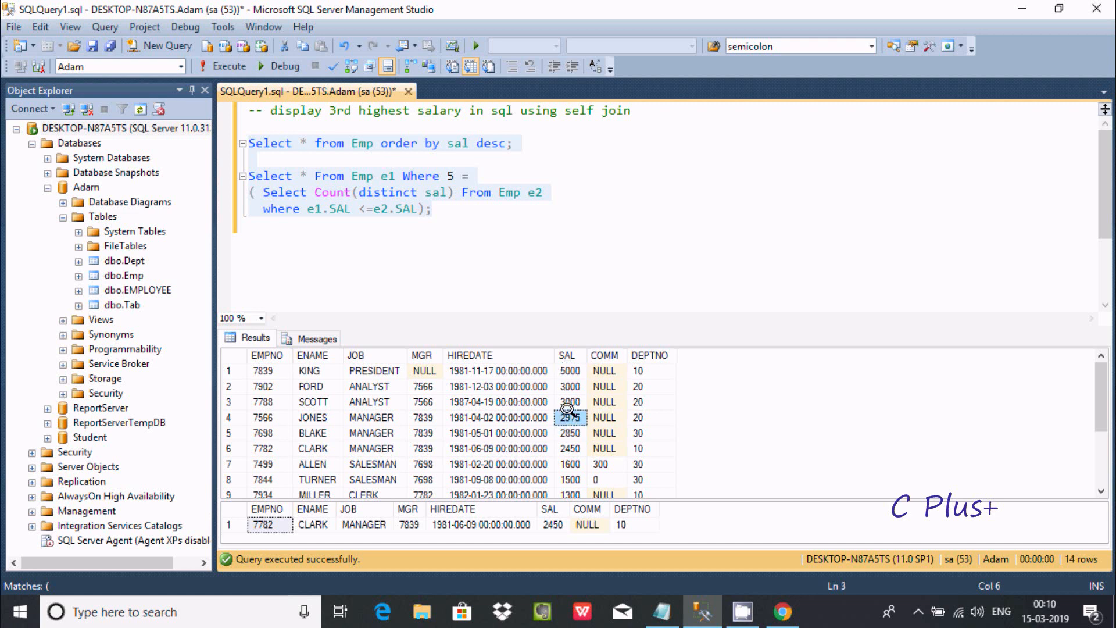
left_click(569, 433)
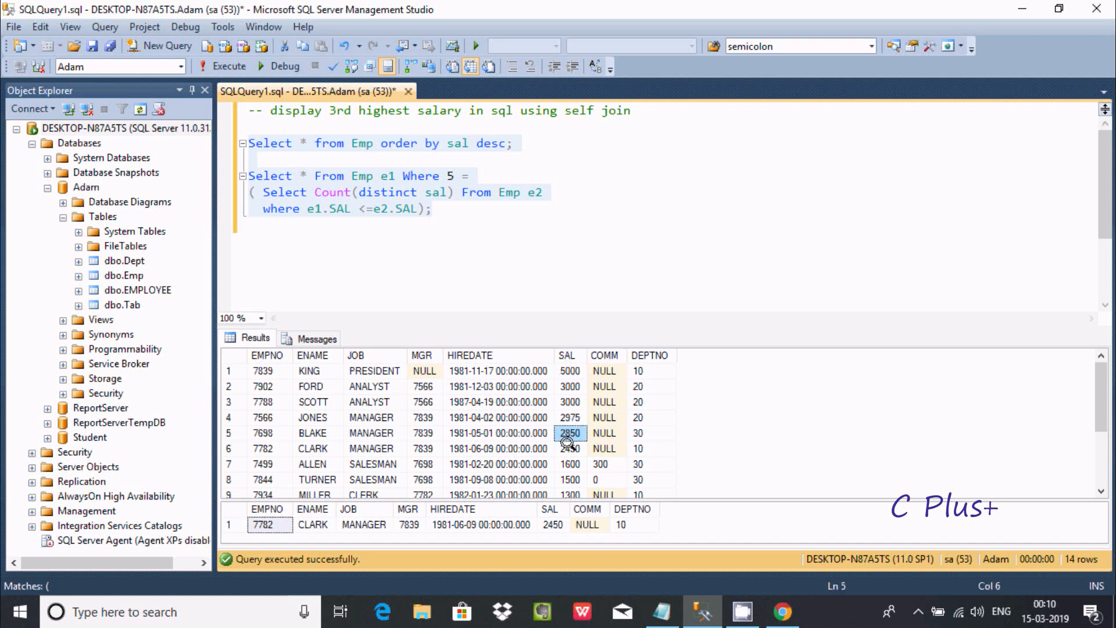
left_click(570, 448)
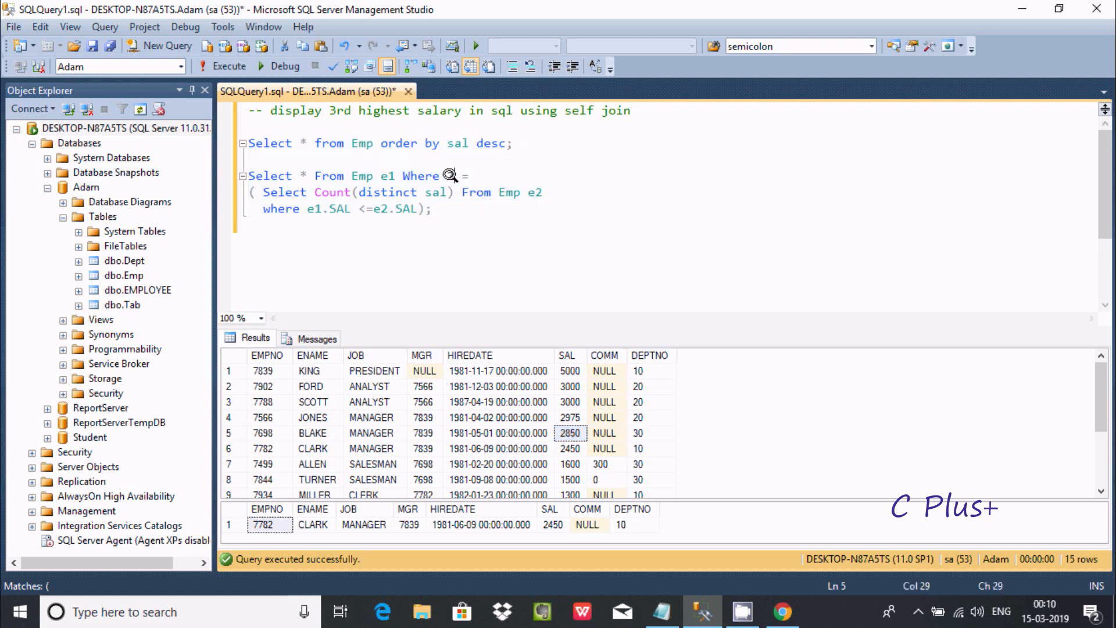
Change the condition to '2 =' to find the second-highest salary.
type("2")
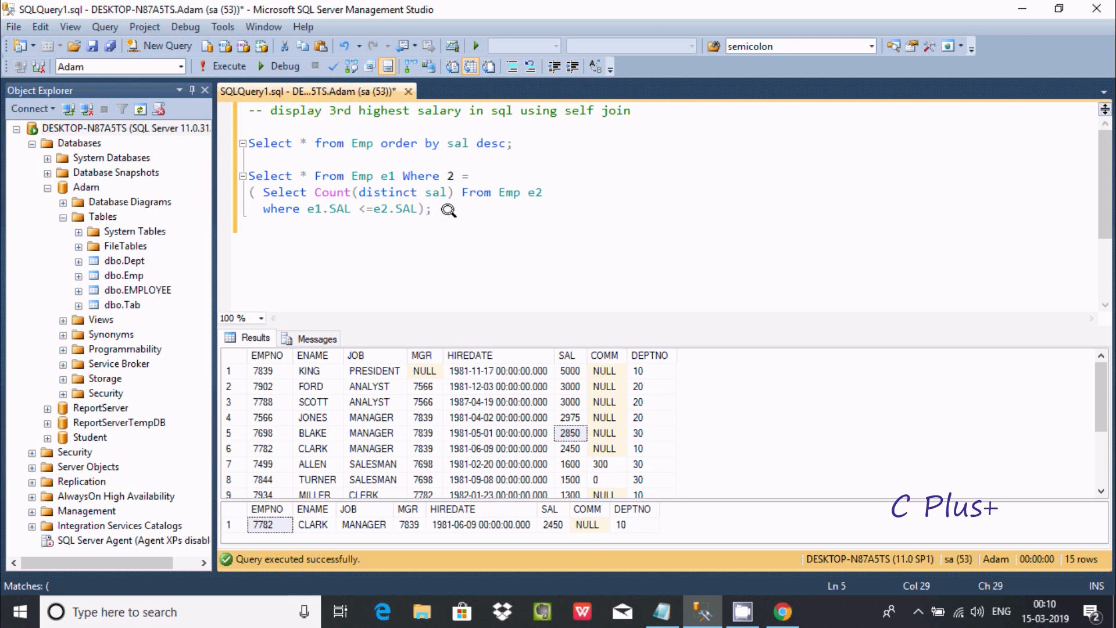
left_click(203, 65)
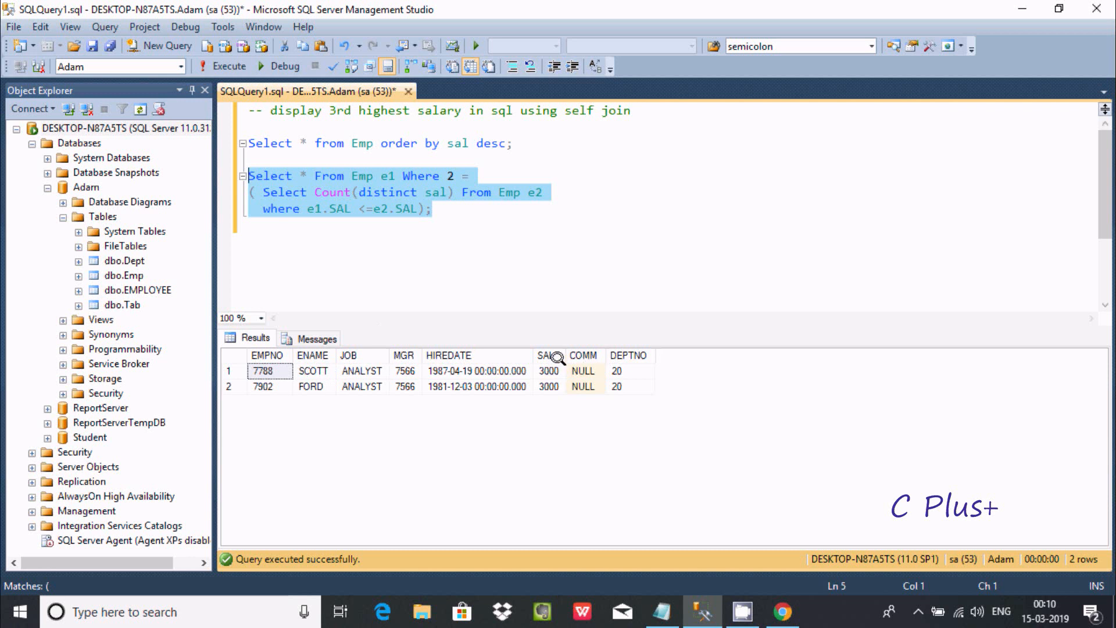
mouse_move(341, 389)
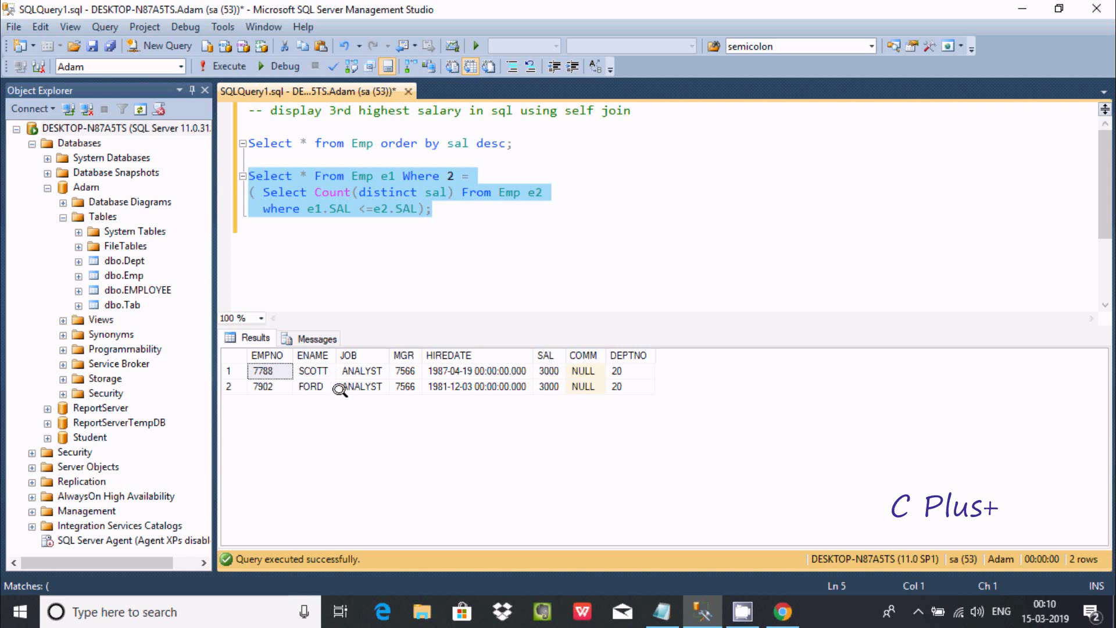
mouse_move(415, 278)
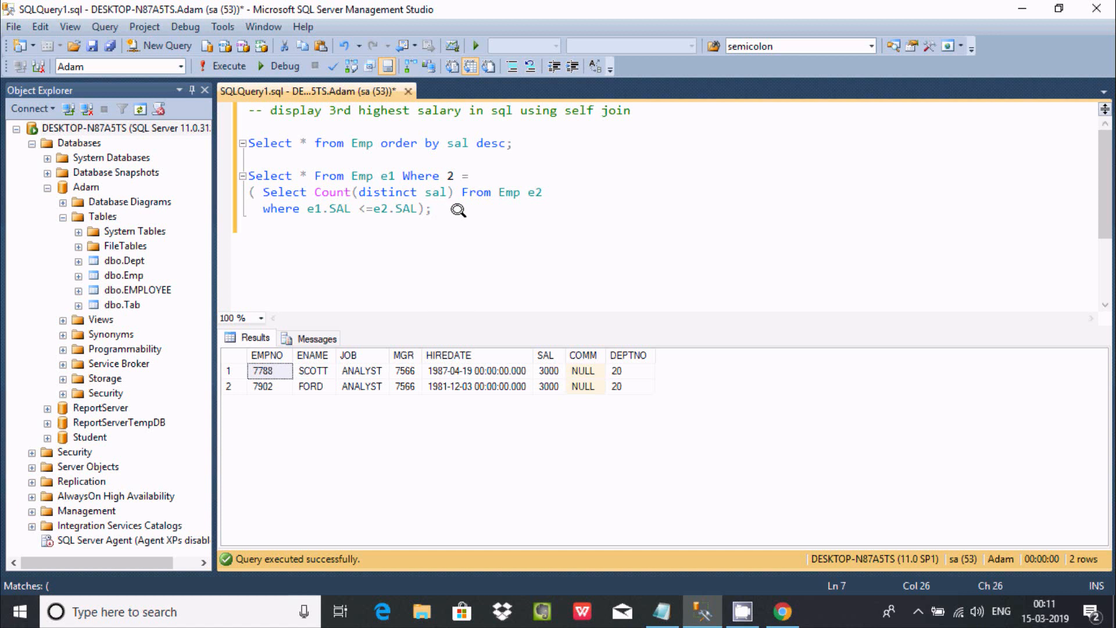
left_click_drag(295, 175, 432, 209)
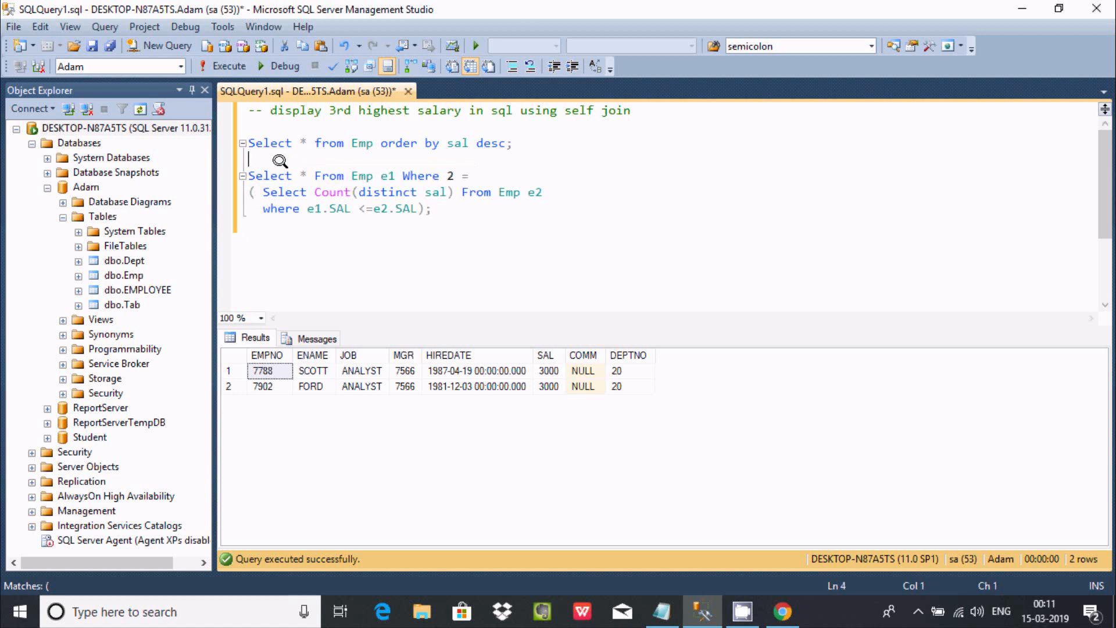
mouse_move(452, 233)
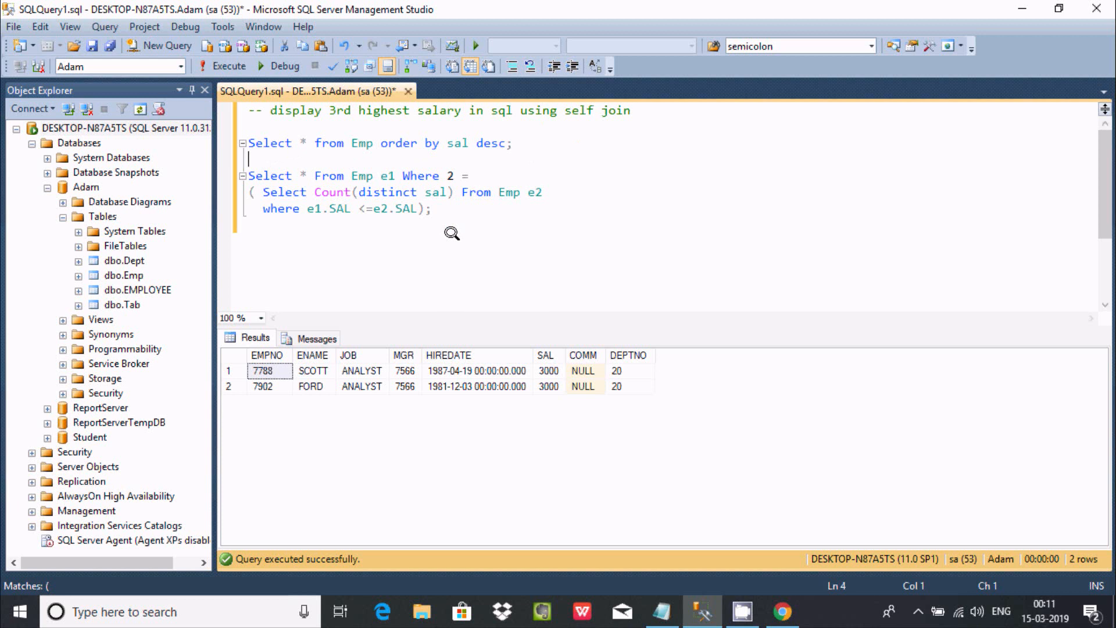
mouse_move(495, 210)
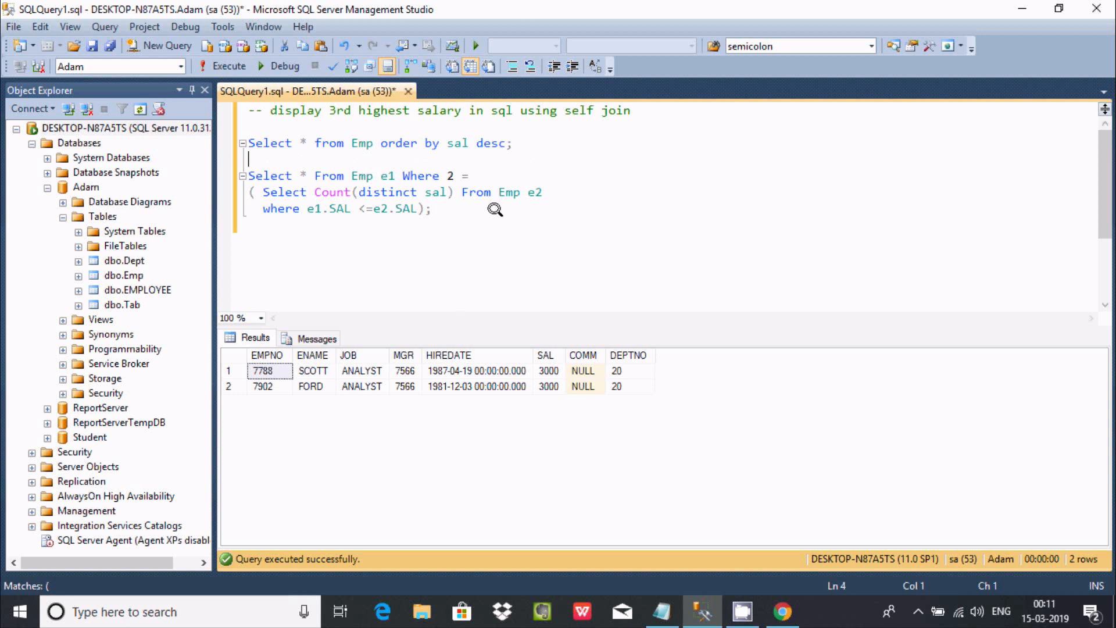
mouse_move(554, 197)
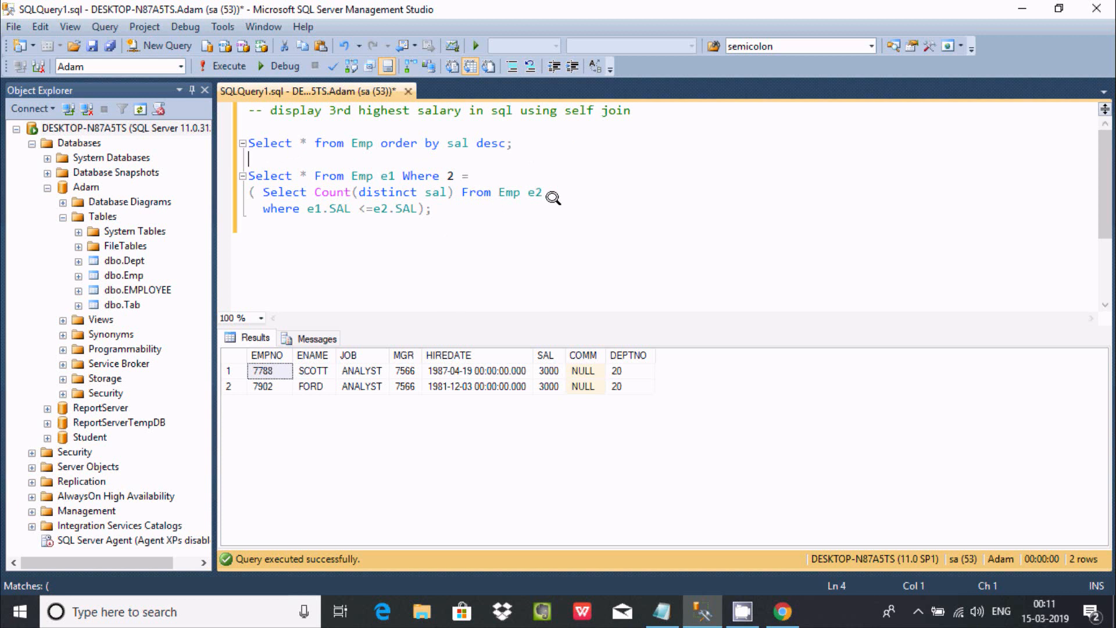